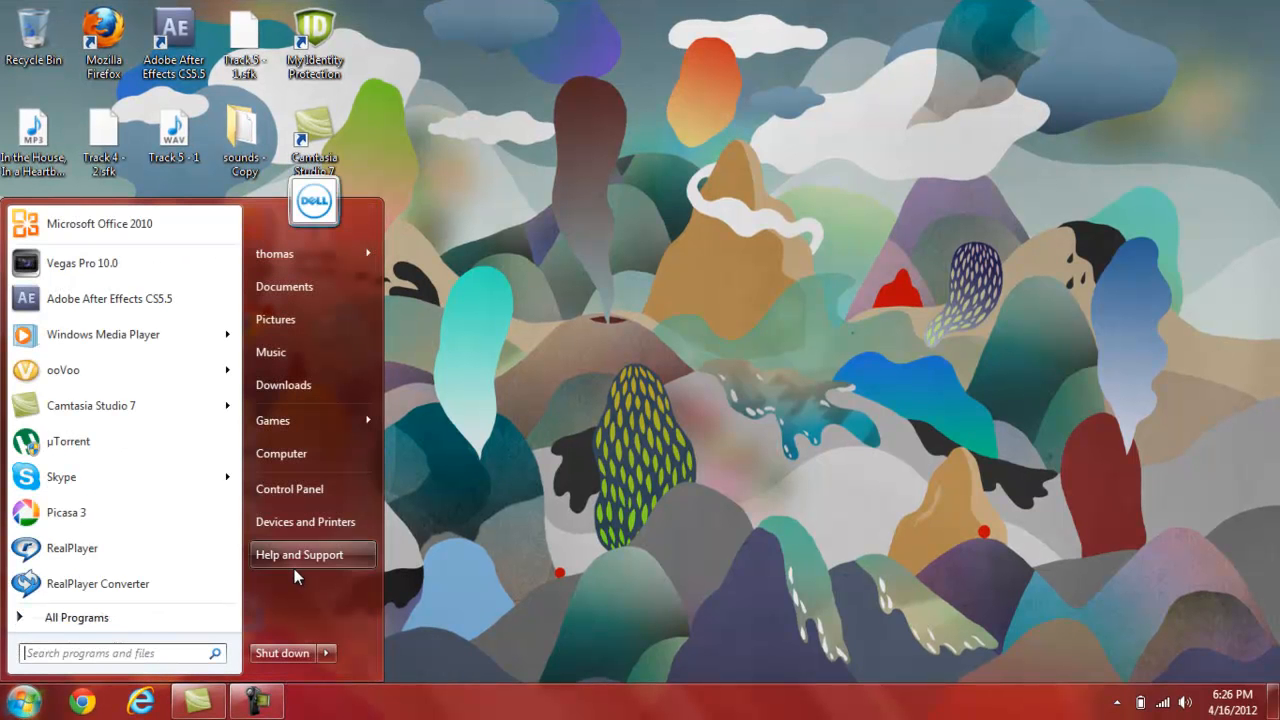
# - View the OS (C:) drive space, then scroll through the System Information summary
pyautogui.click(281, 453)
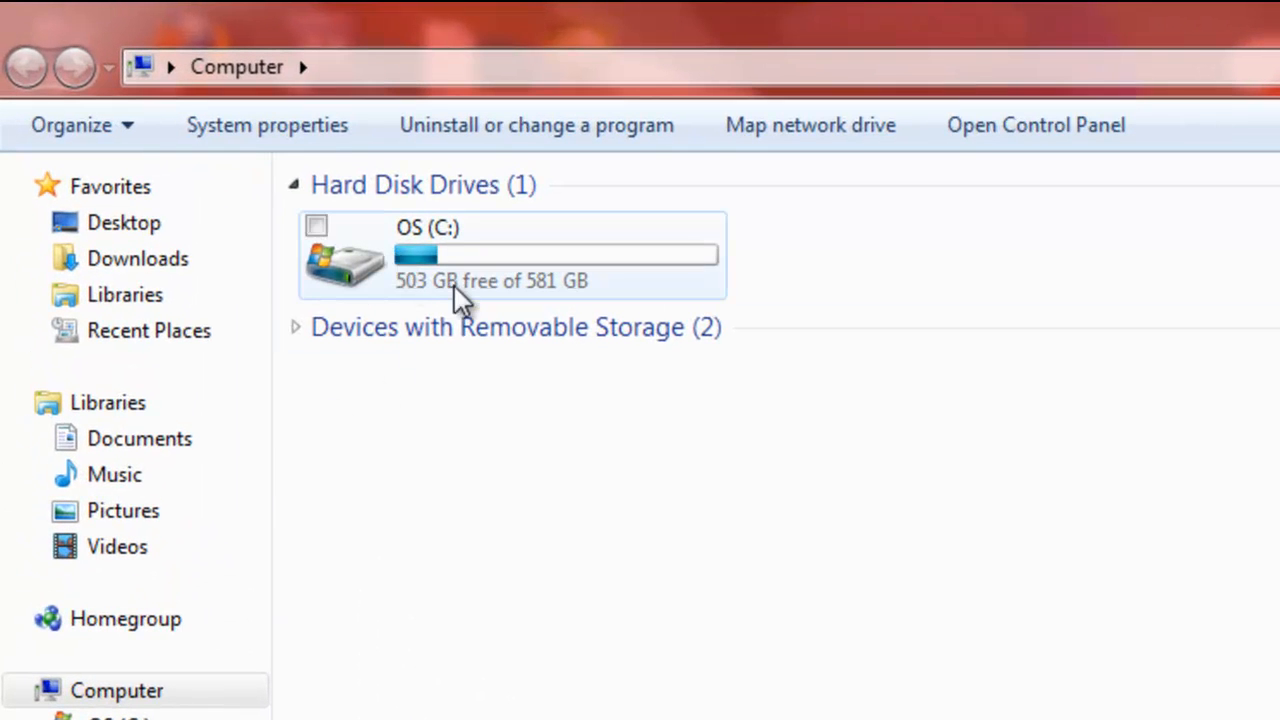
pyautogui.click(20, 710)
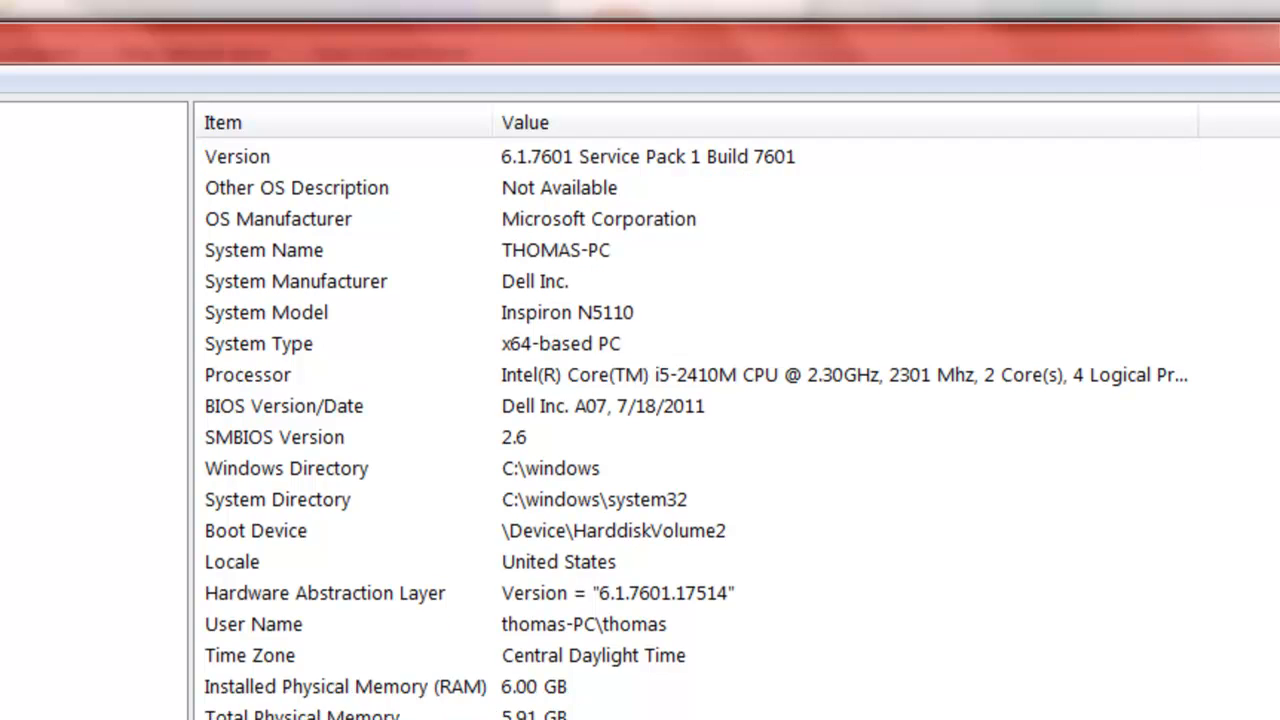
pyautogui.scroll(-3)
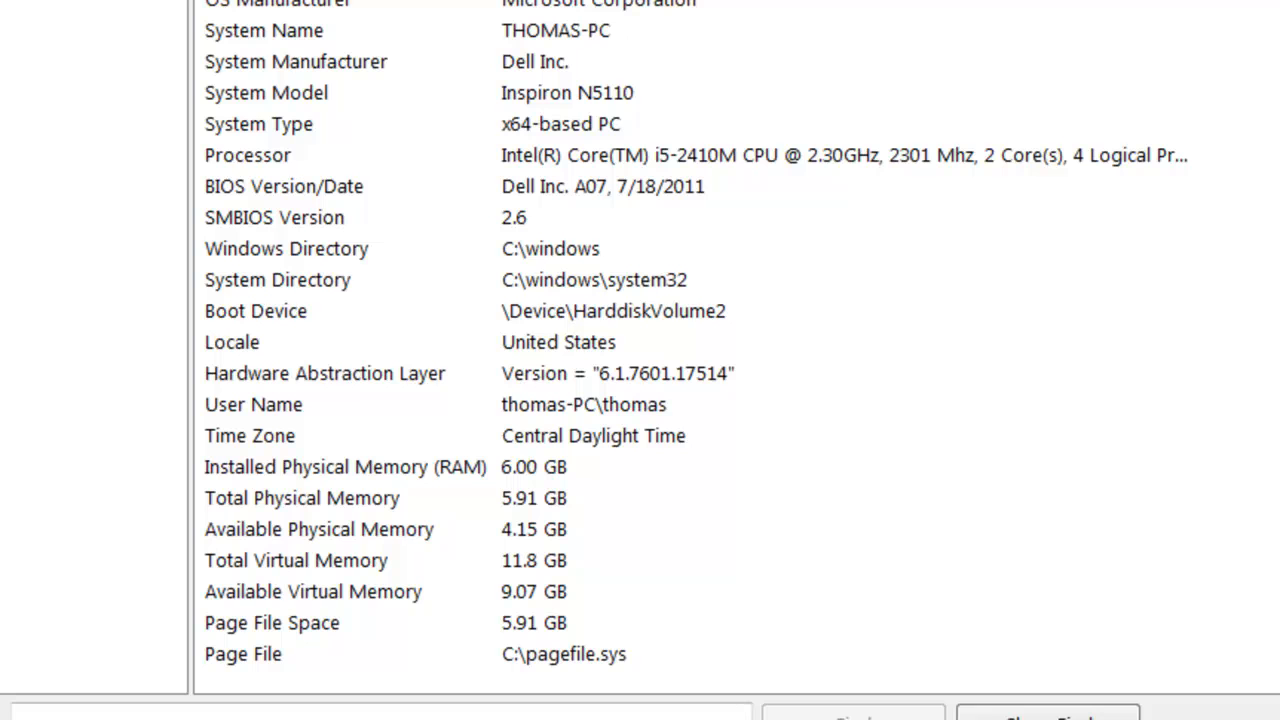
pyautogui.moveTo(540, 630)
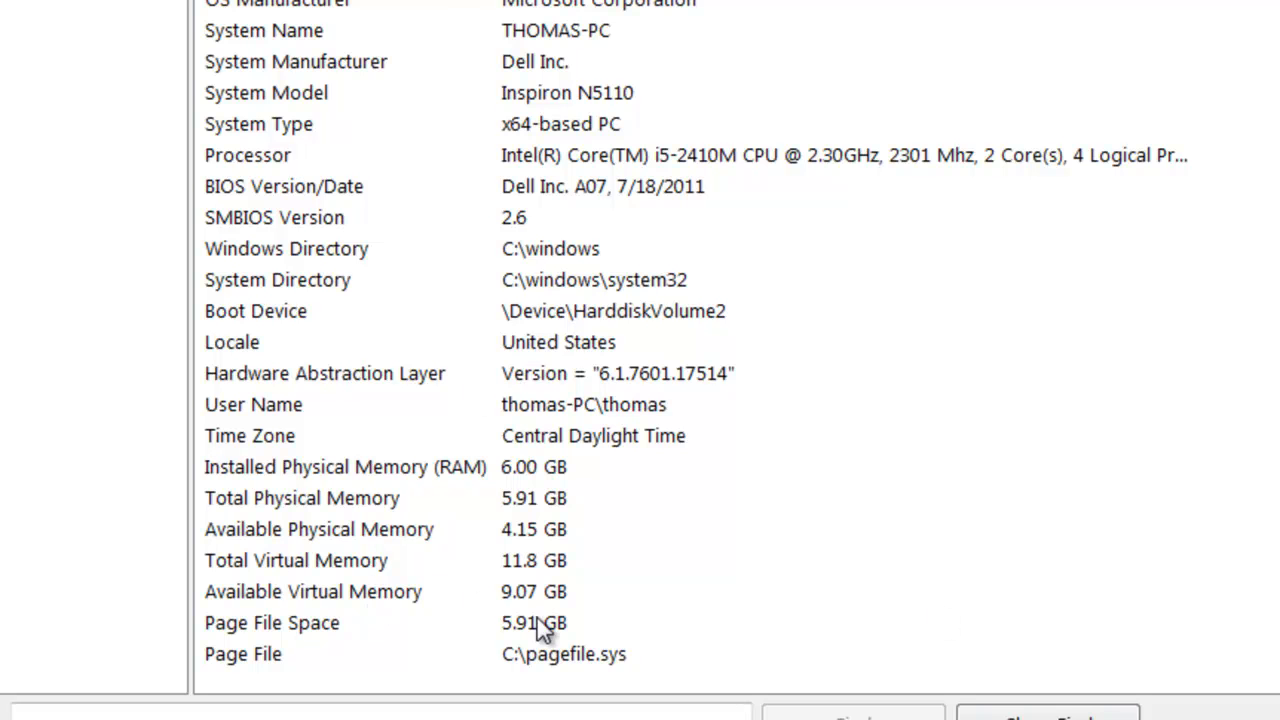
pyautogui.moveTo(542, 690)
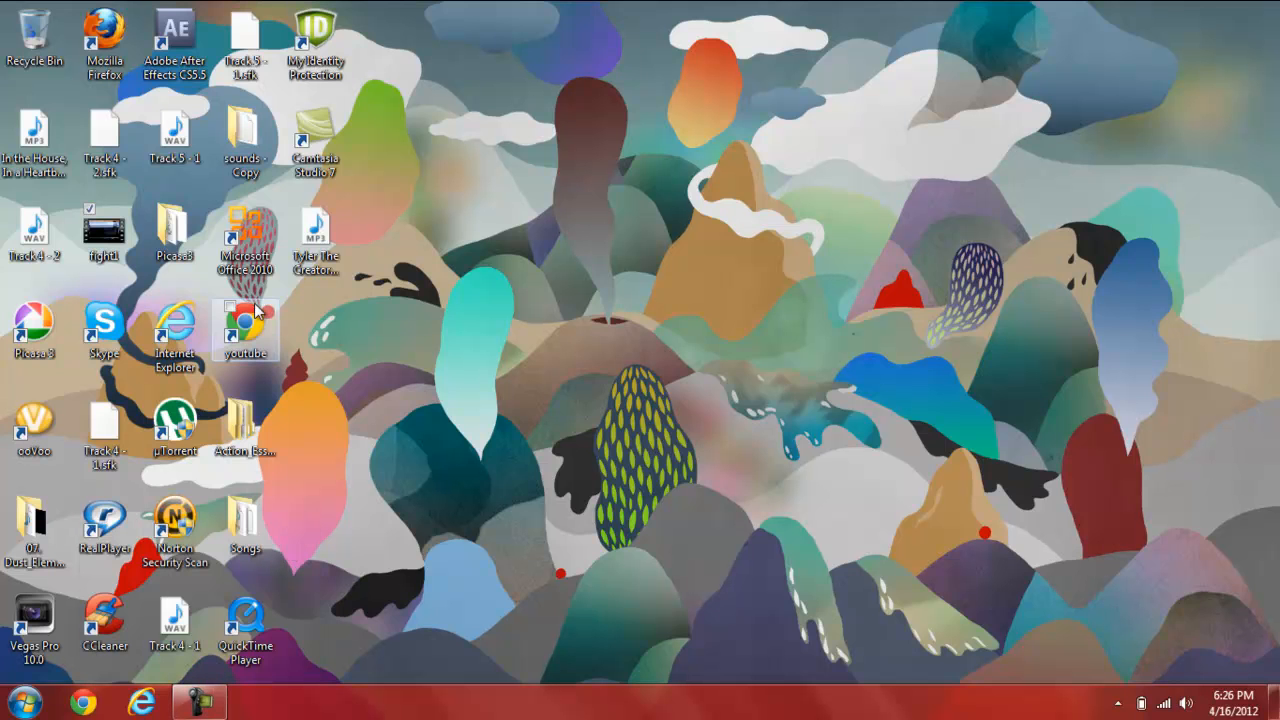
# - Launch Chrome and open YouTube, MSN, Yahoo and Facebook in separate tabs
pyautogui.doubleClick(245, 330)
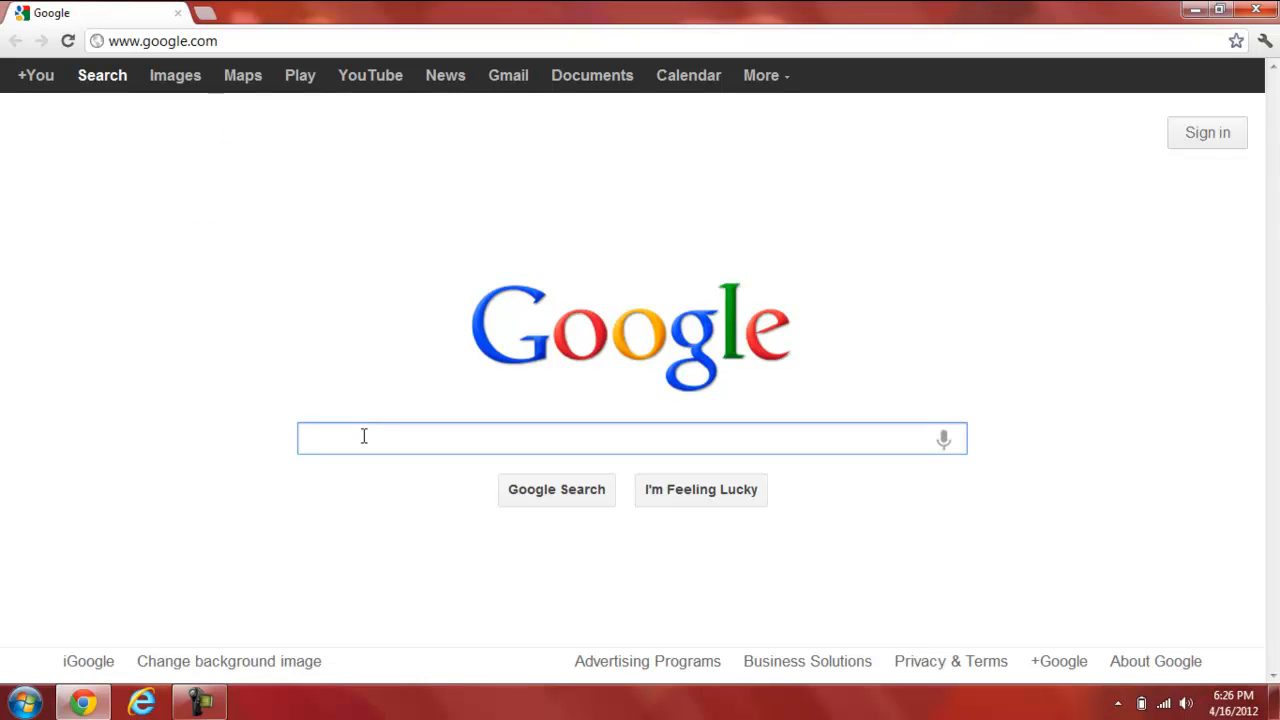
pyautogui.write('youtube')
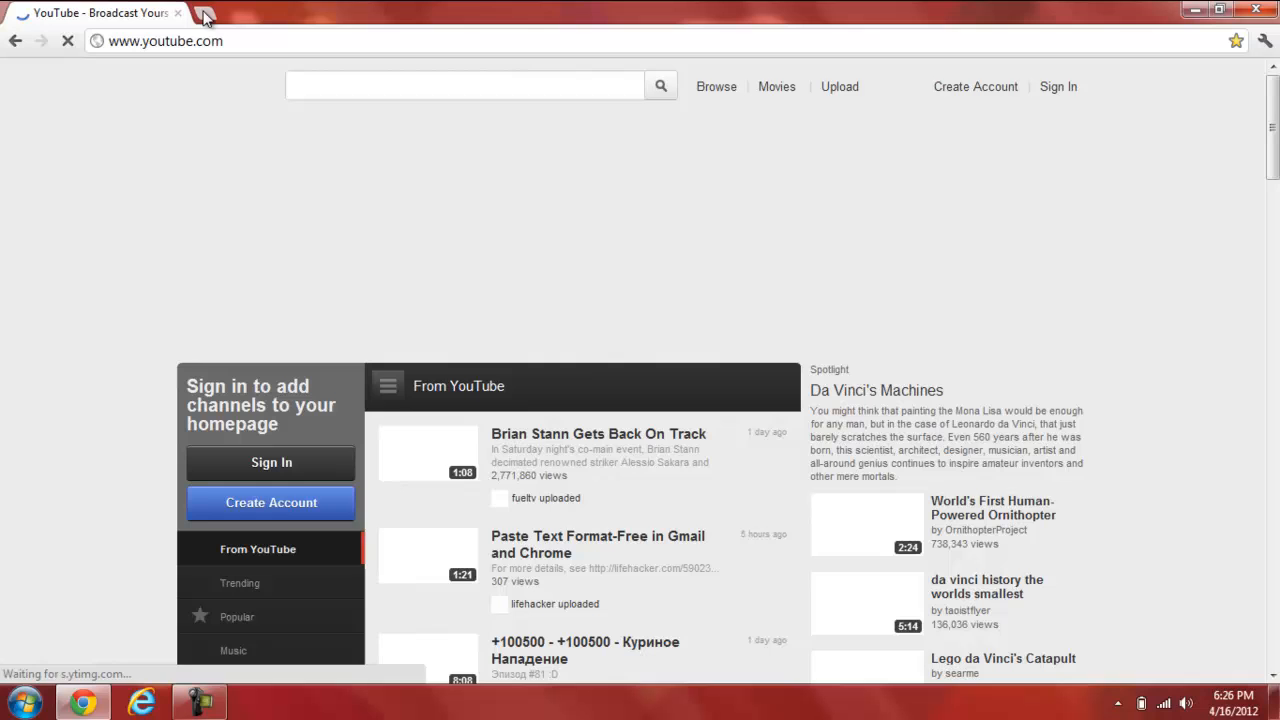
pyautogui.click(205, 13)
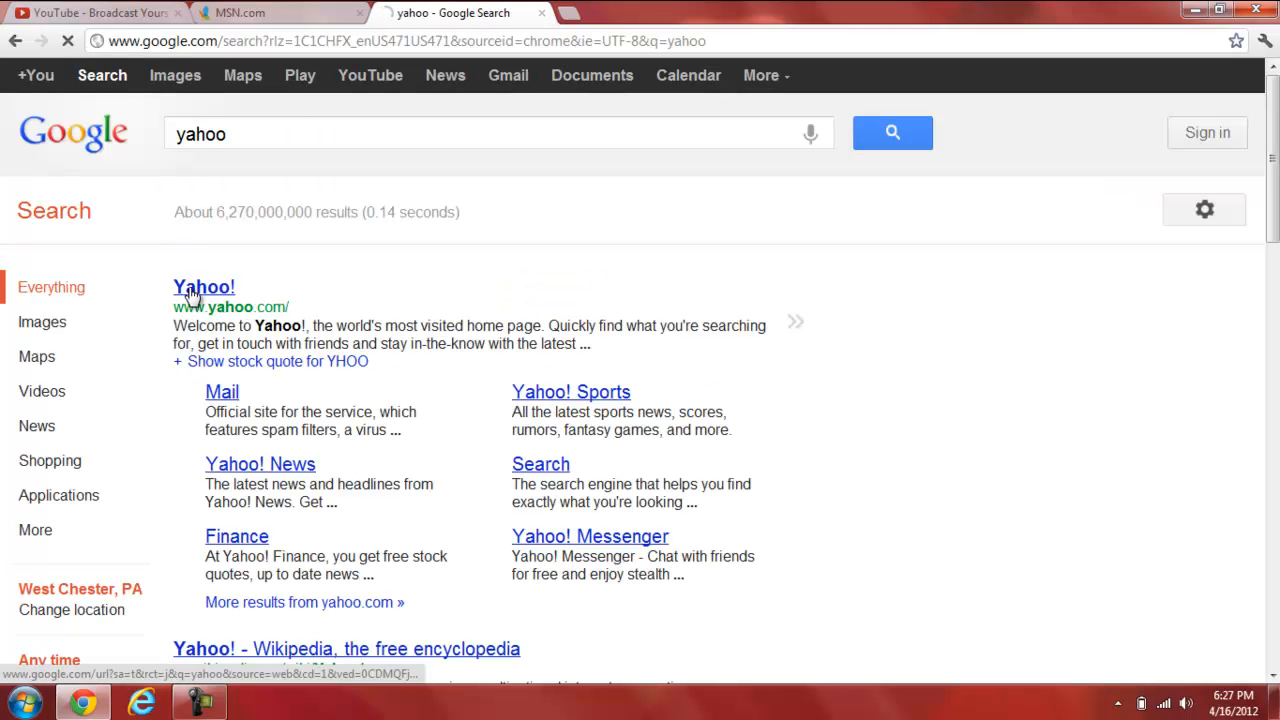
pyautogui.click(204, 287)
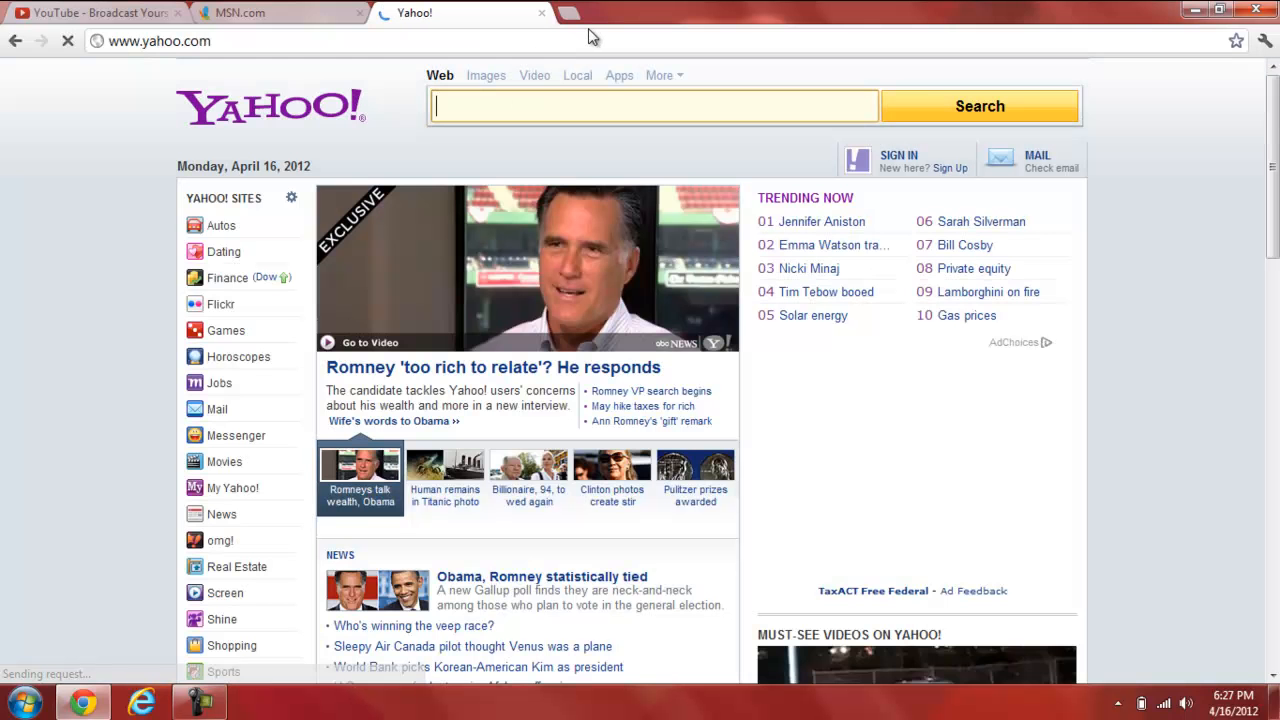
pyautogui.click(570, 13)
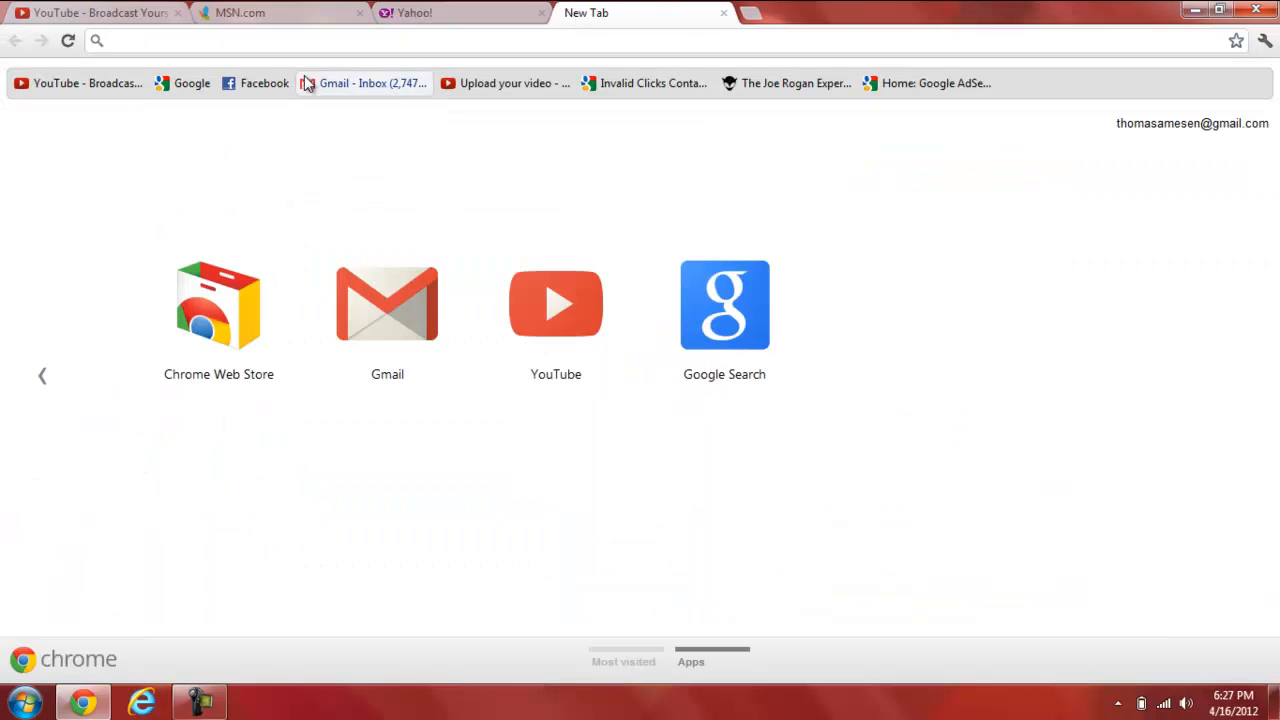
pyautogui.moveTo(256, 83)
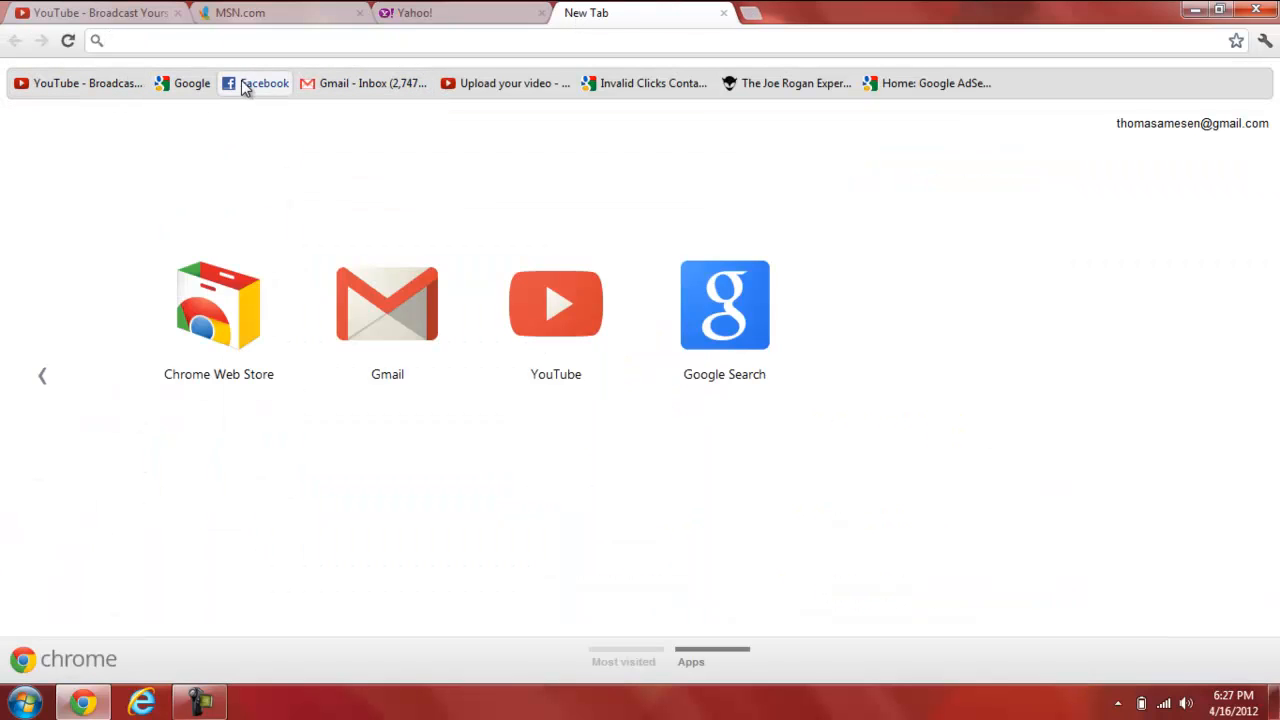
pyautogui.click(254, 83)
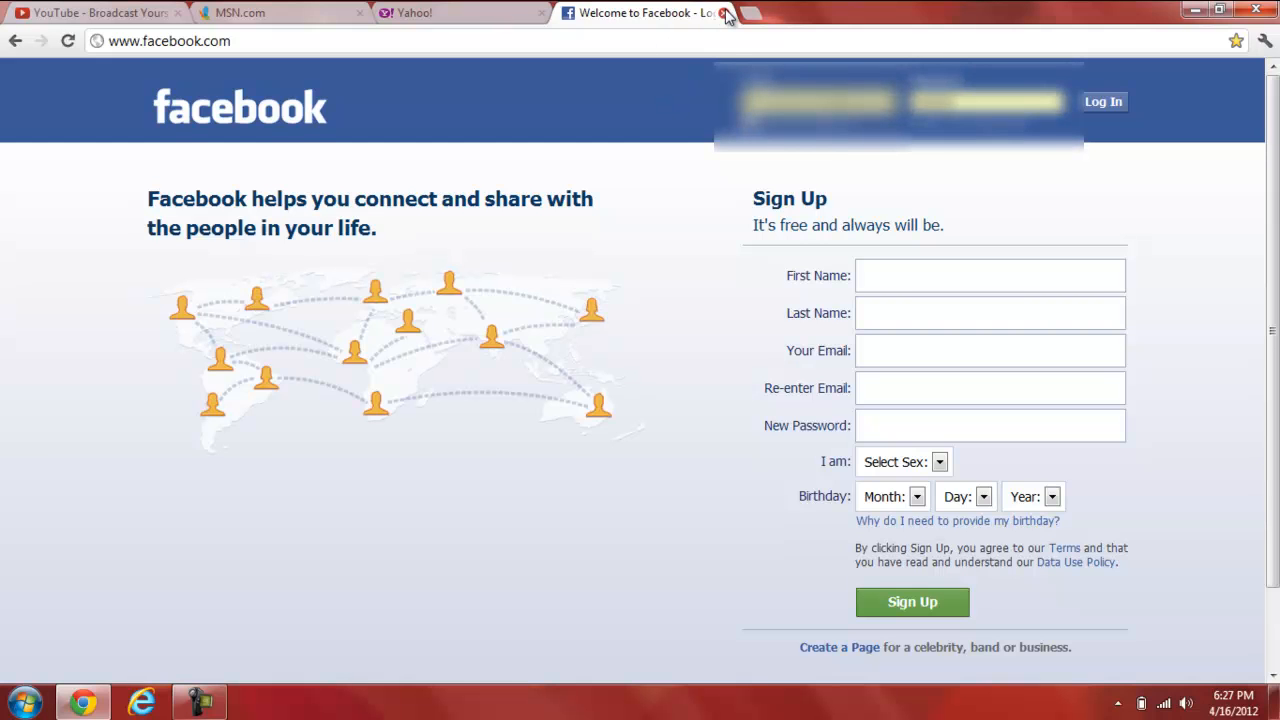
# - Close the Facebook tab and open MSN Money's business news page
pyautogui.click(724, 12)
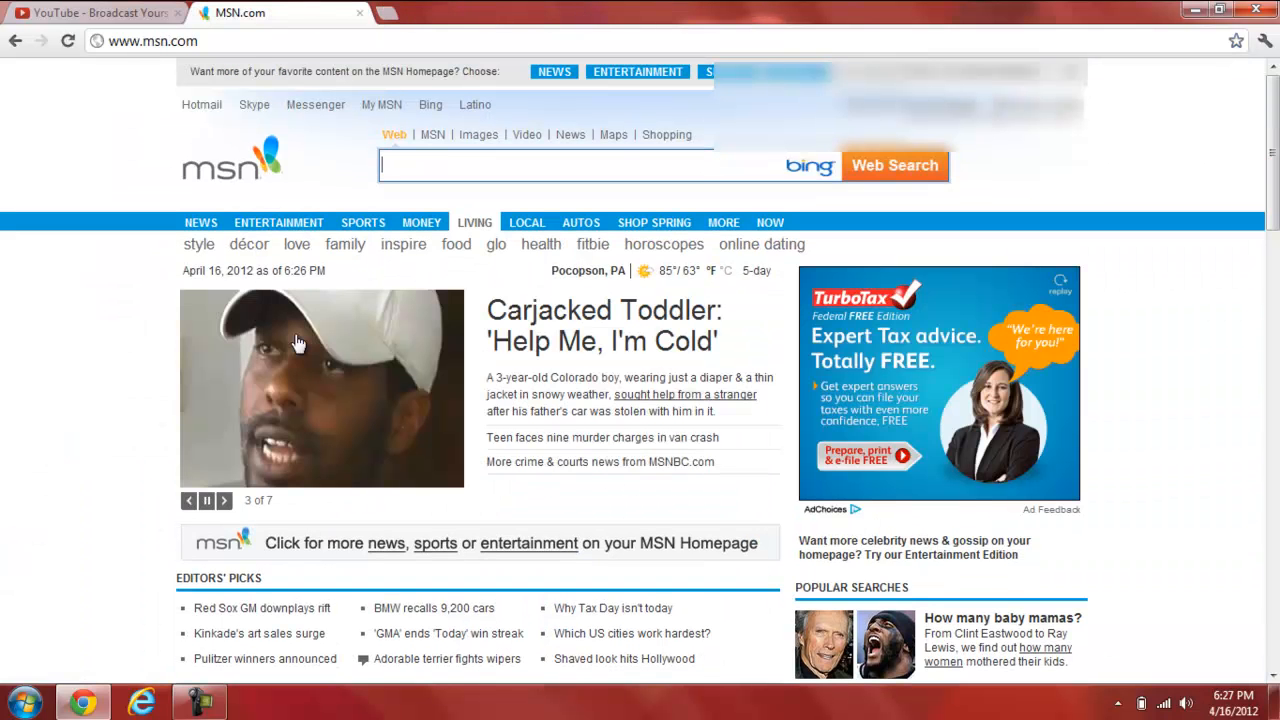
pyautogui.moveTo(421, 222)
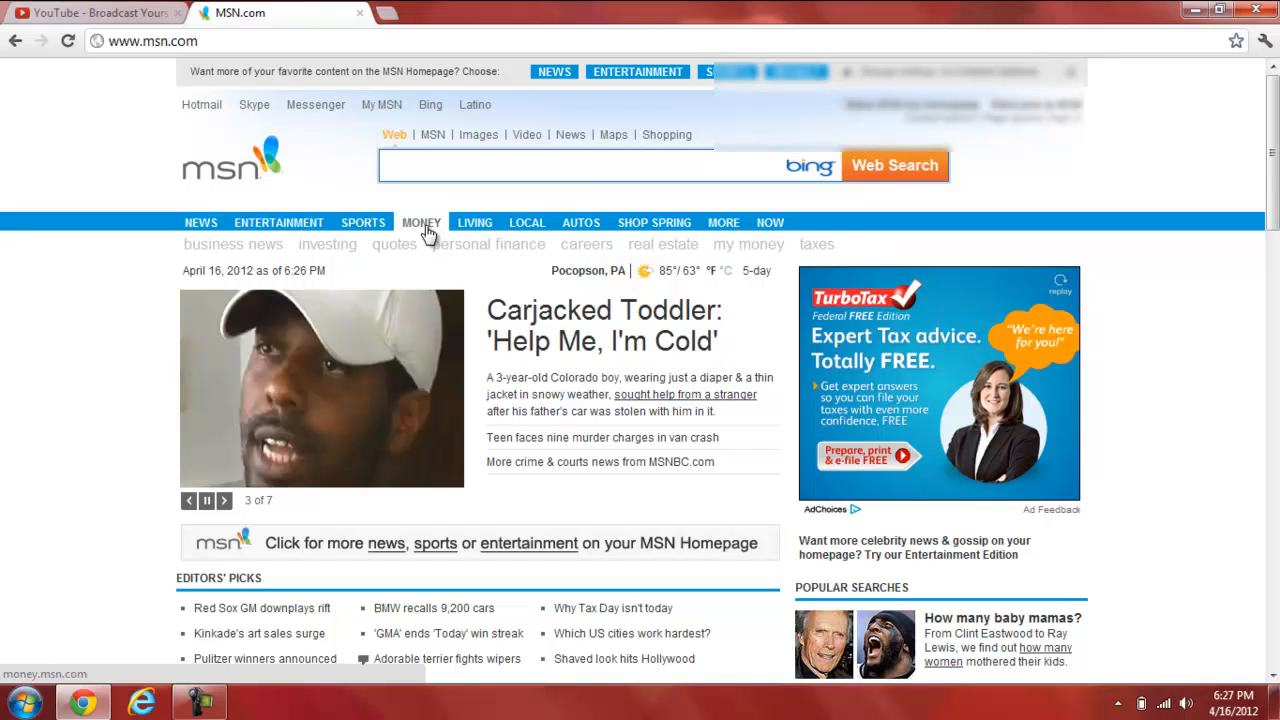
pyautogui.click(421, 222)
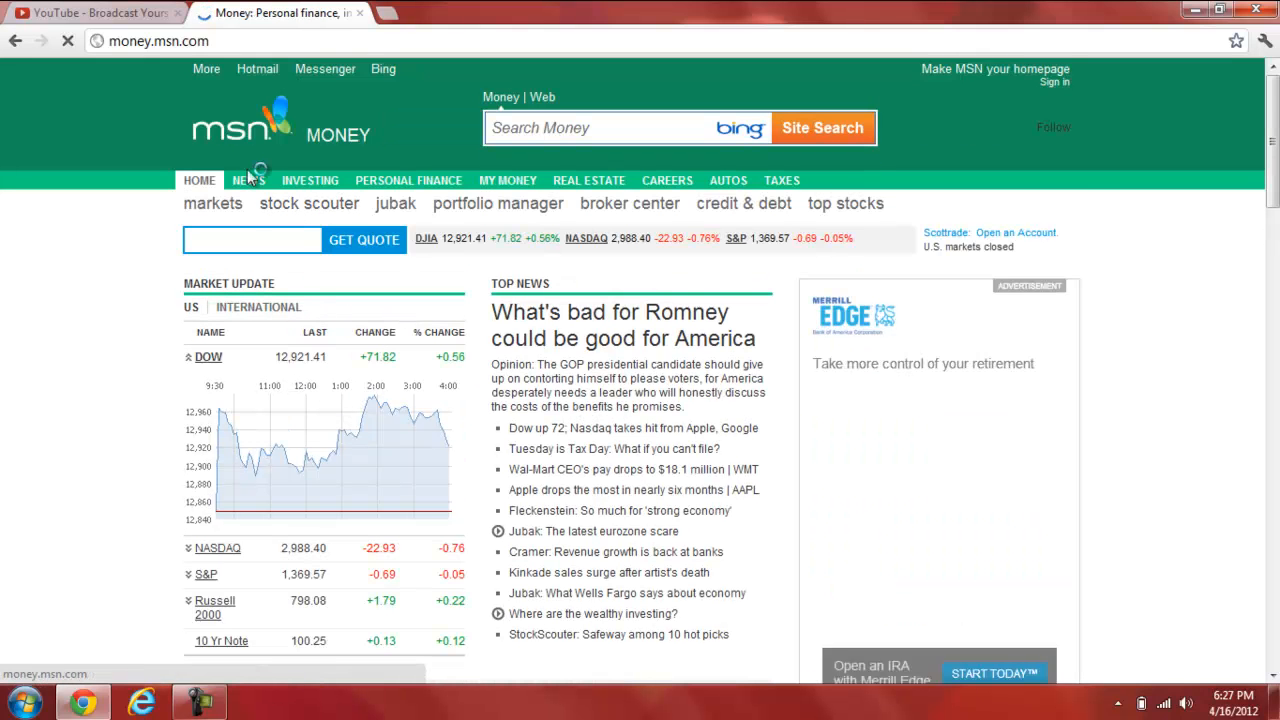
pyautogui.click(248, 180)
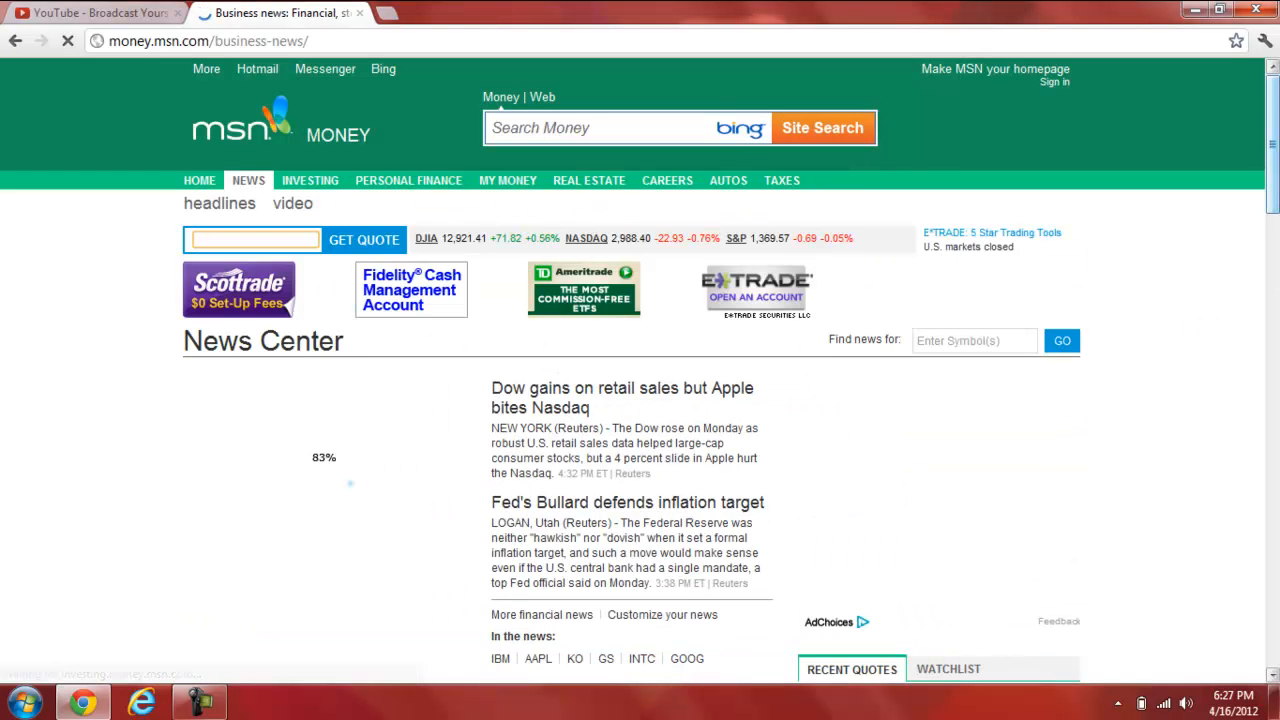
pyautogui.scroll(-3)
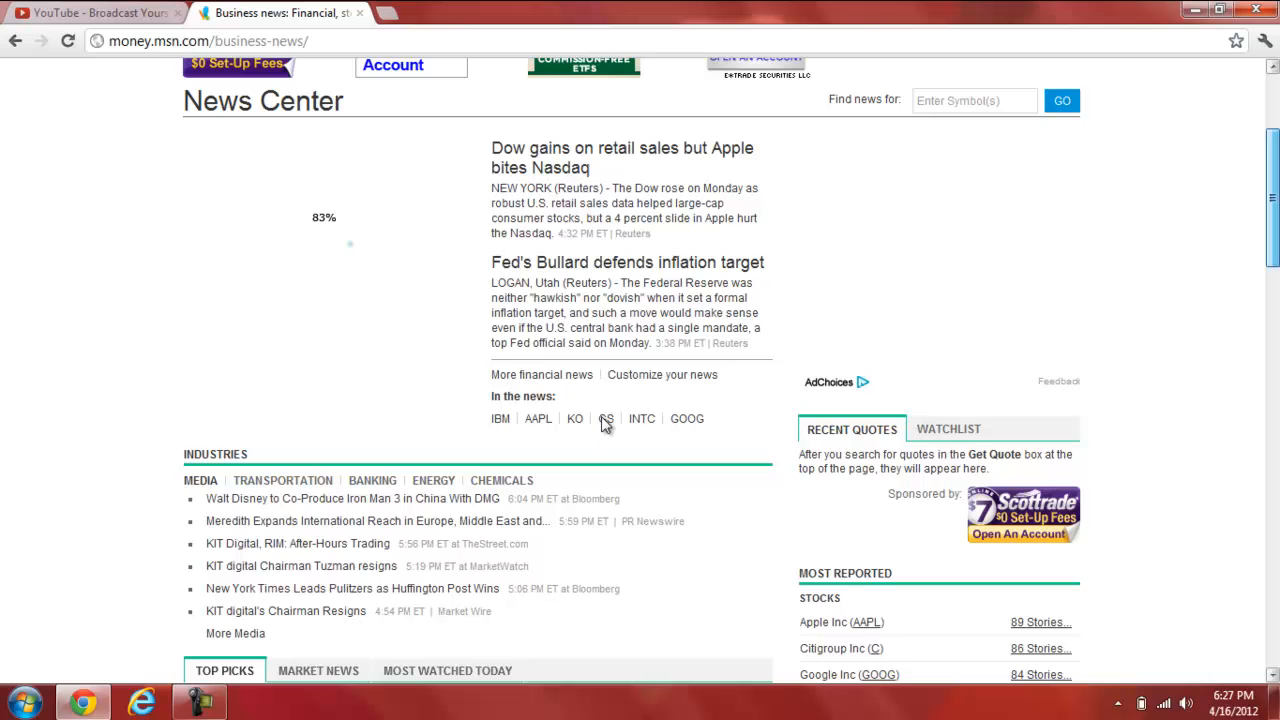
# - Browse the WATCHLIST, MARKET NEWS and MOST WATCHED TODAY tabs, then go back
pyautogui.click(948, 428)
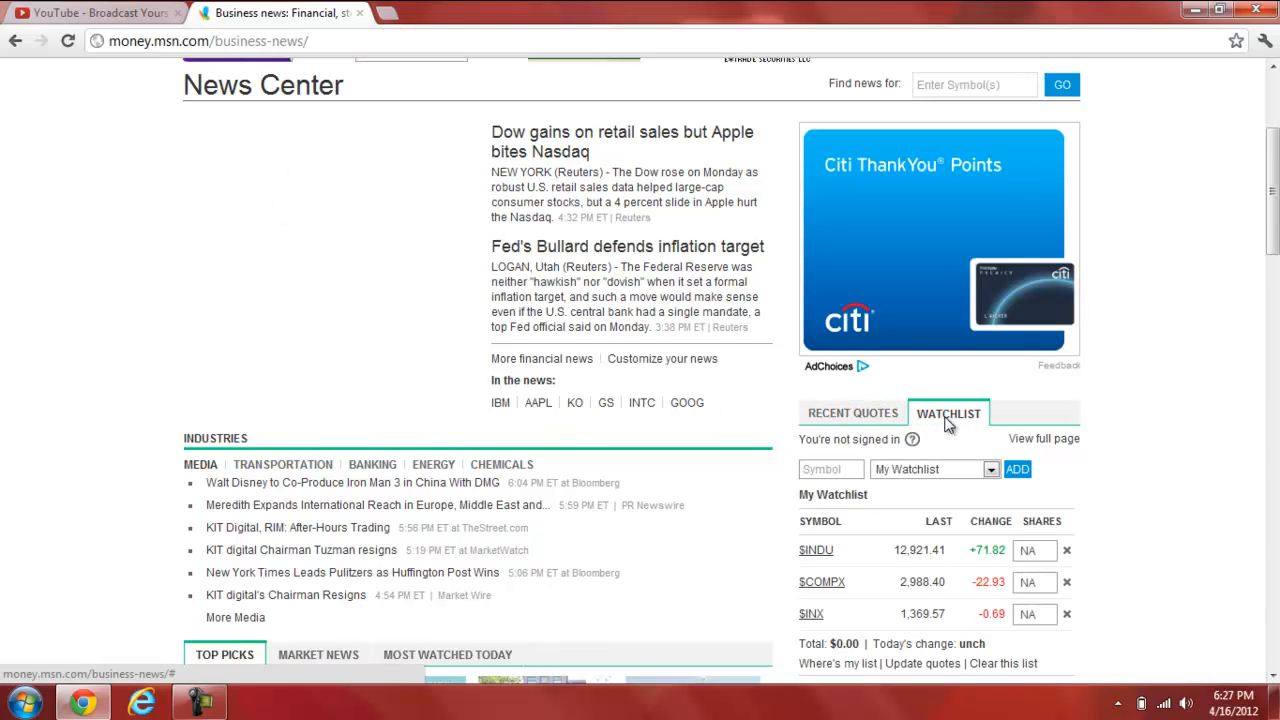
pyautogui.scroll(-3)
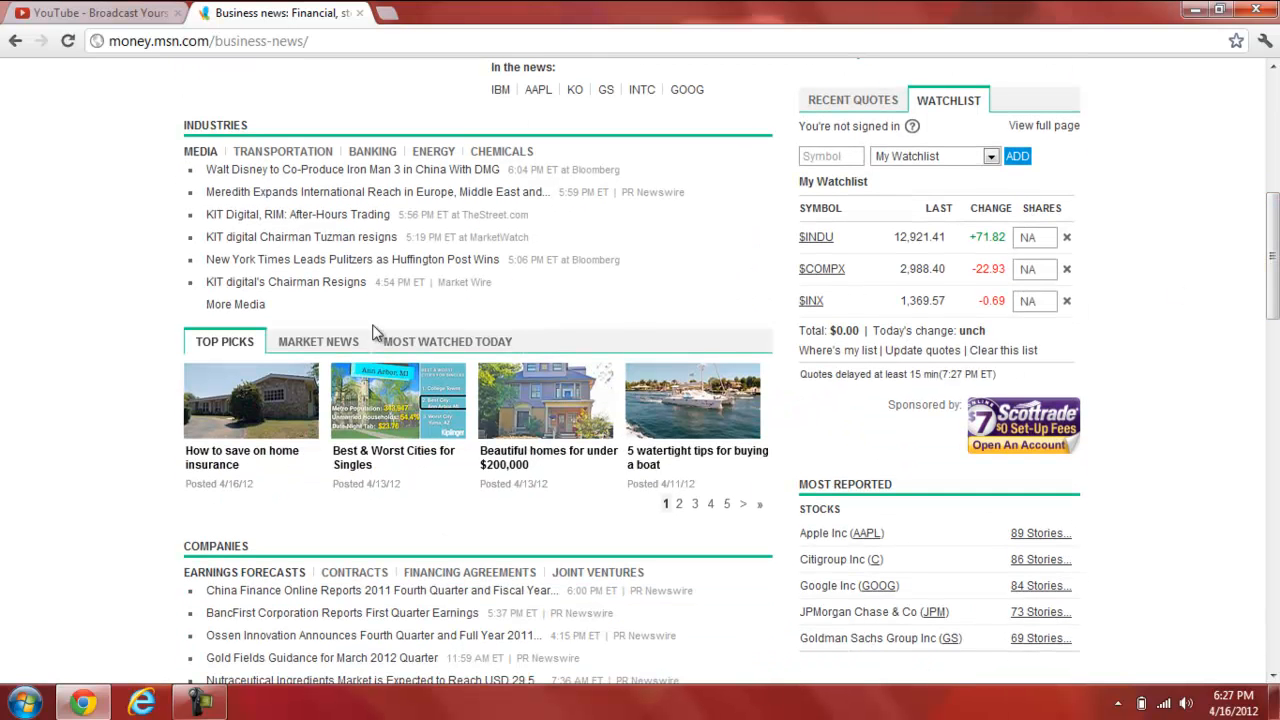
pyautogui.click(318, 341)
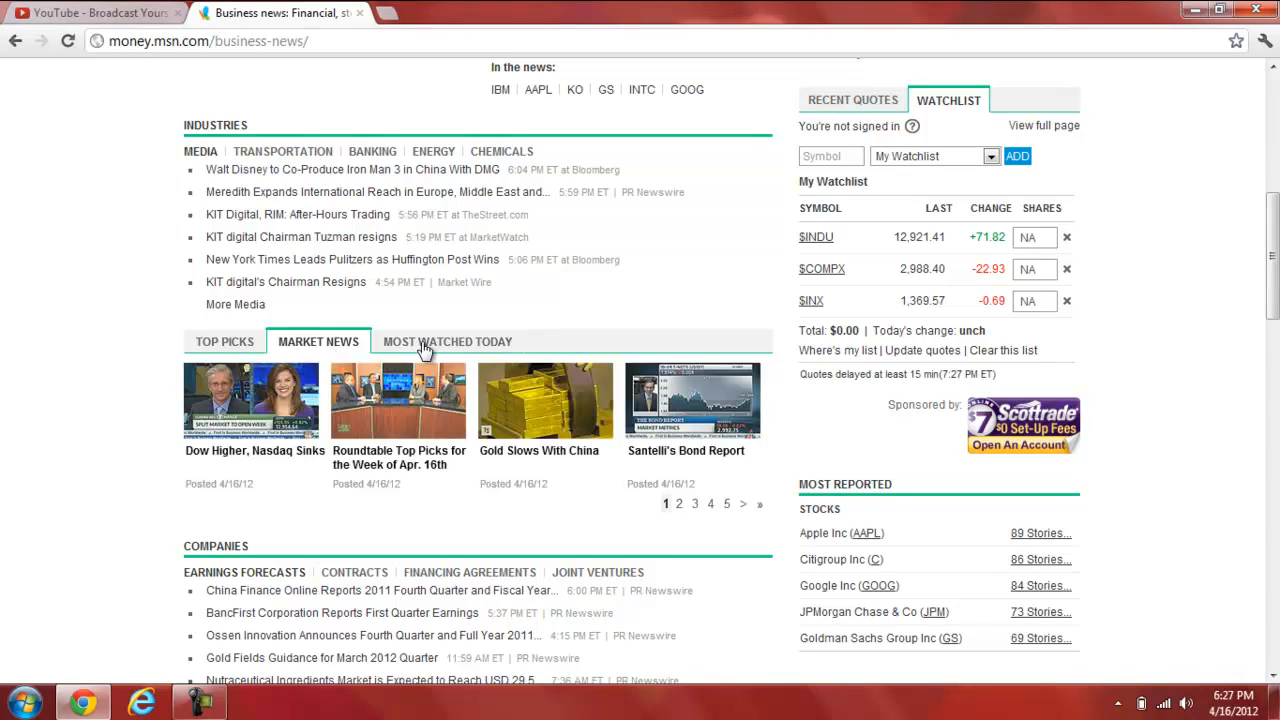
pyautogui.click(447, 341)
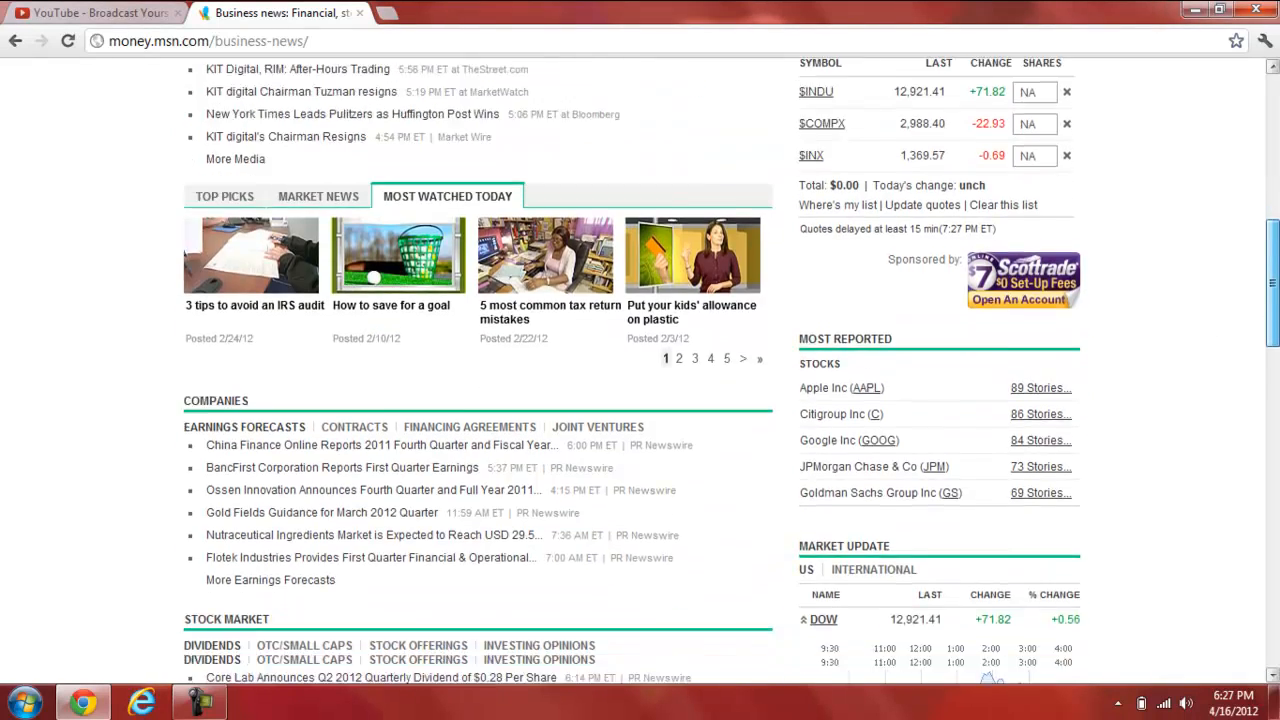
pyautogui.scroll(-3)
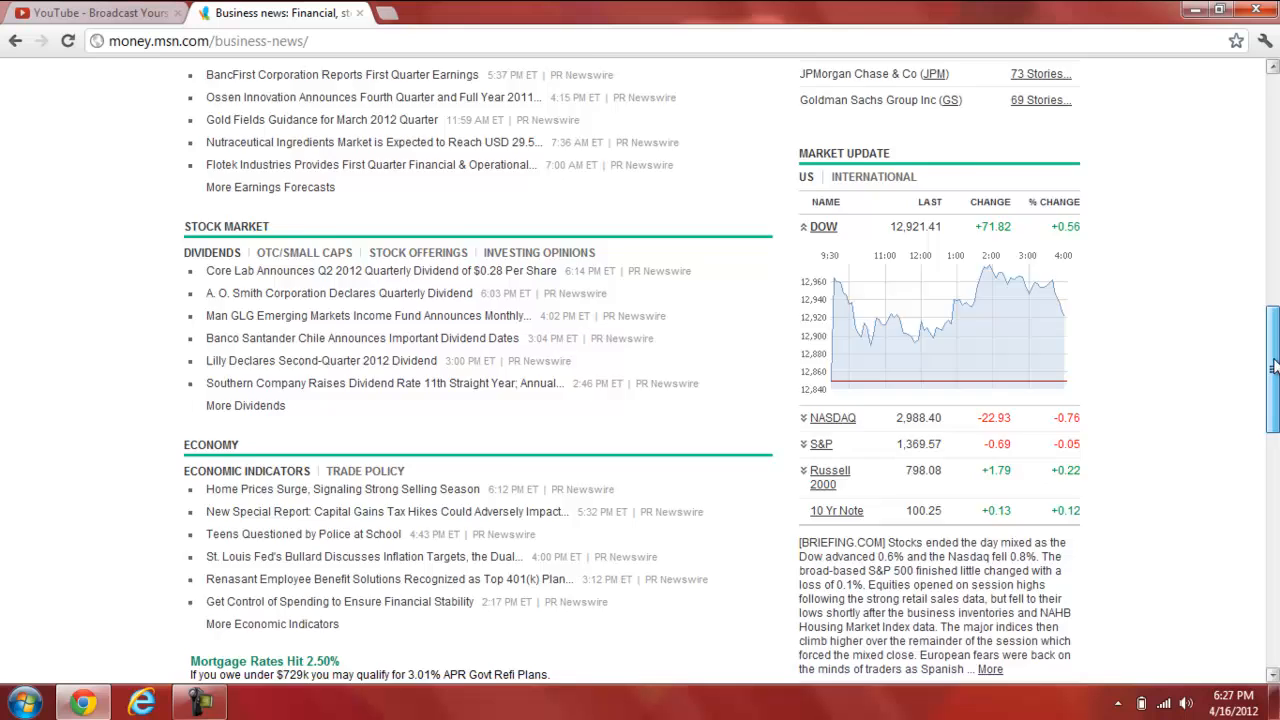
pyautogui.click(14, 41)
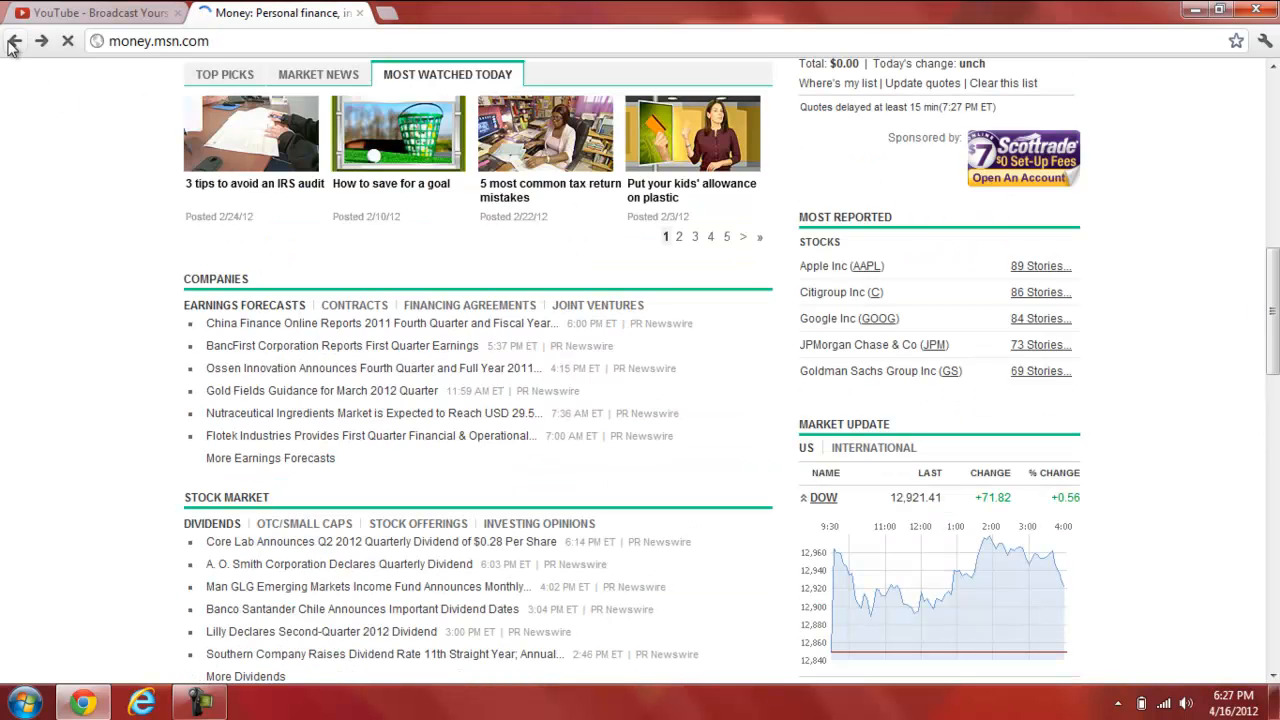
# - Read the 'BMW recalls 9,200 cars' story on MSN Autos
pyautogui.click(15, 41)
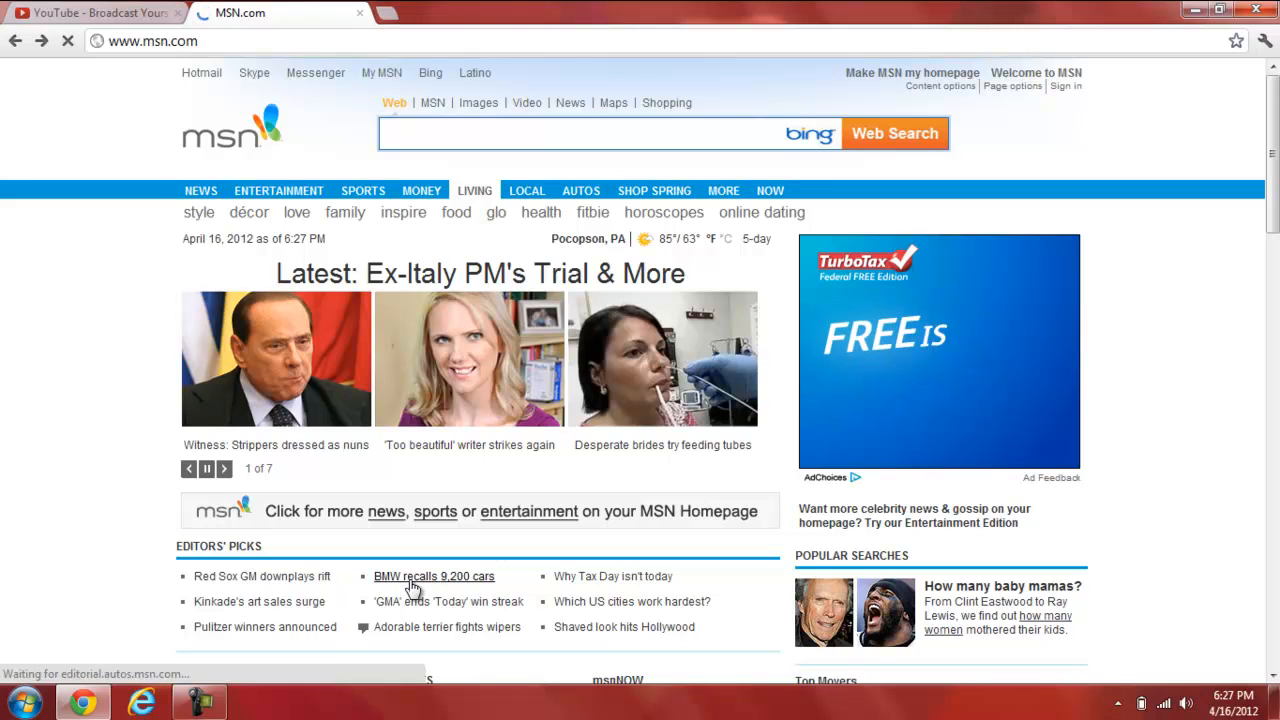
pyautogui.click(433, 576)
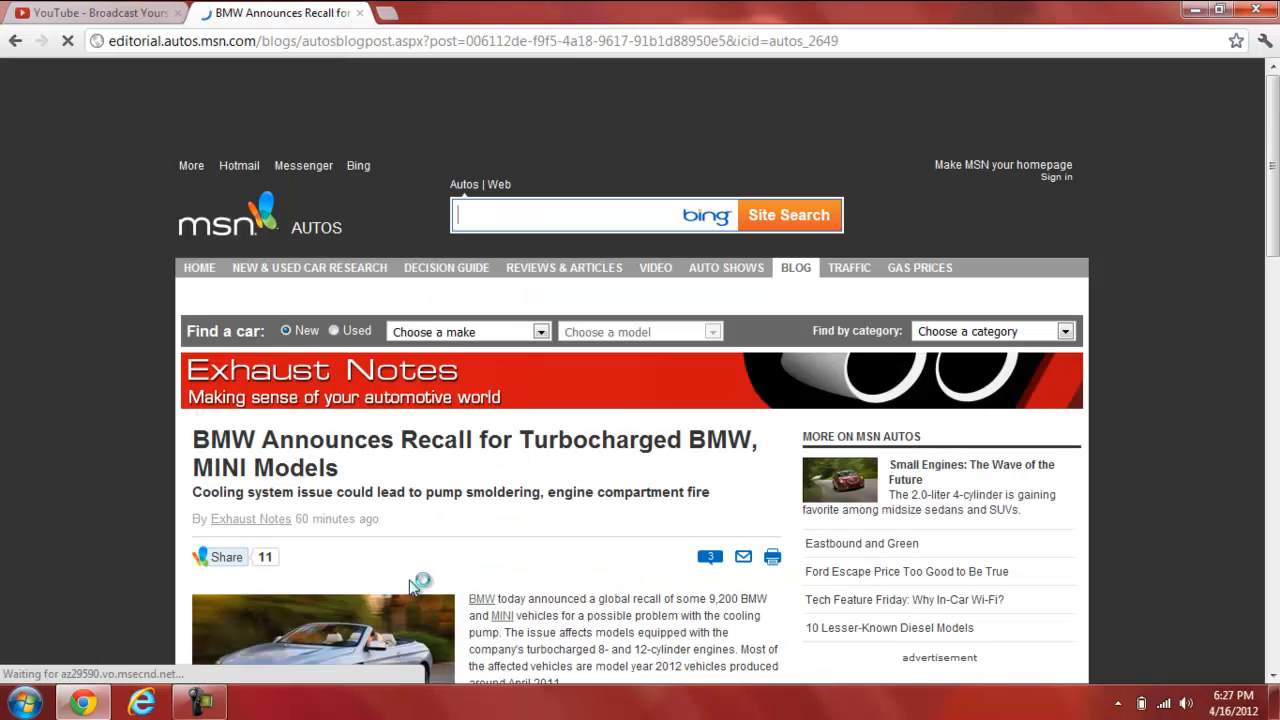
pyautogui.scroll(-3)
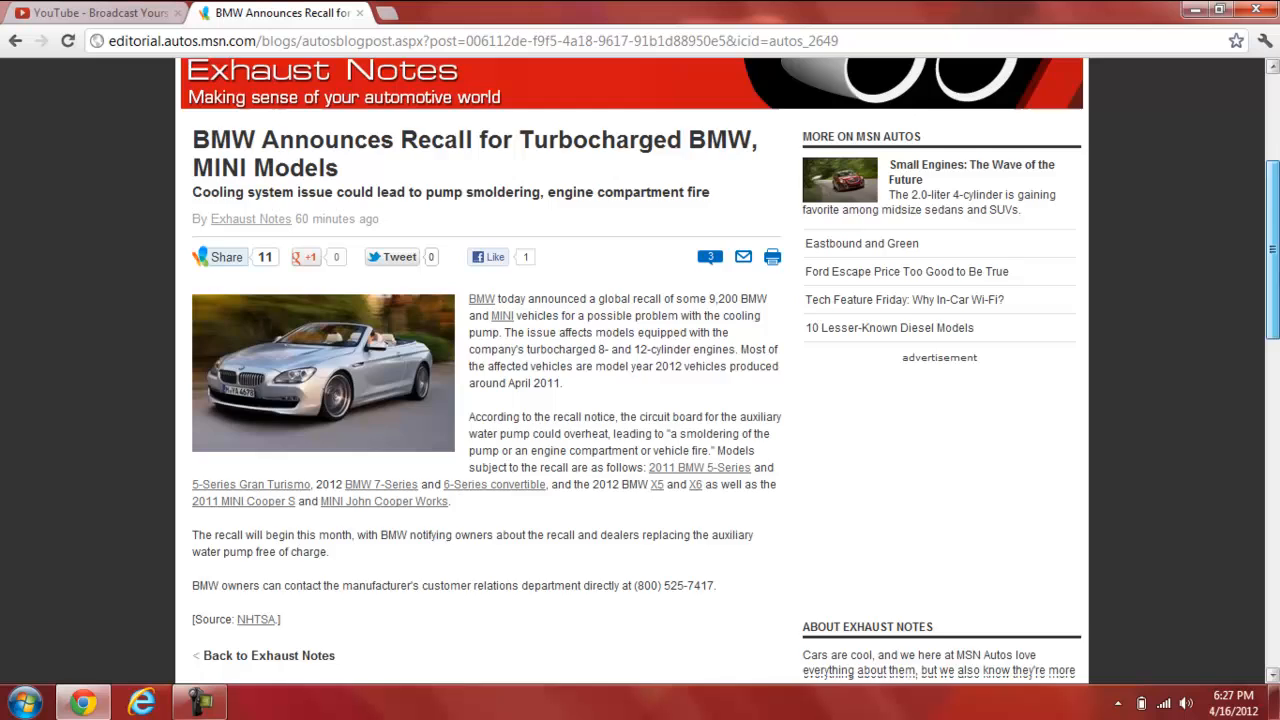
pyautogui.scroll(-3)
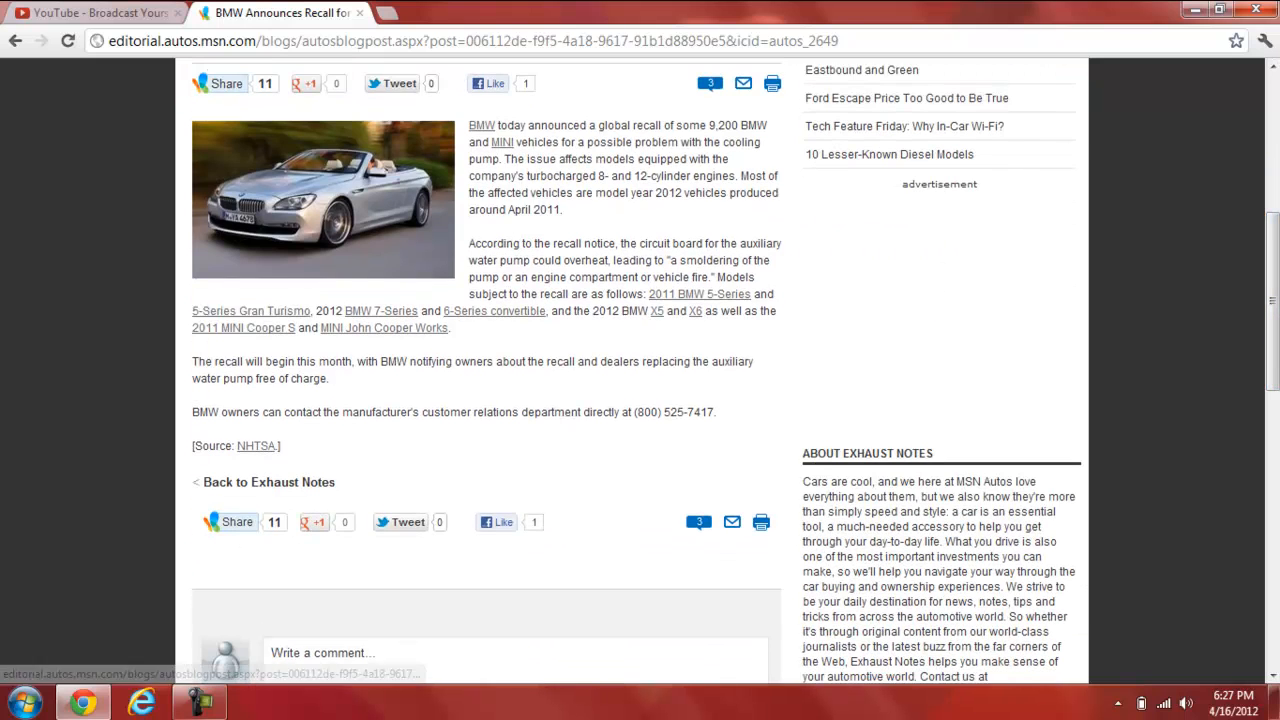
pyautogui.scroll(3)
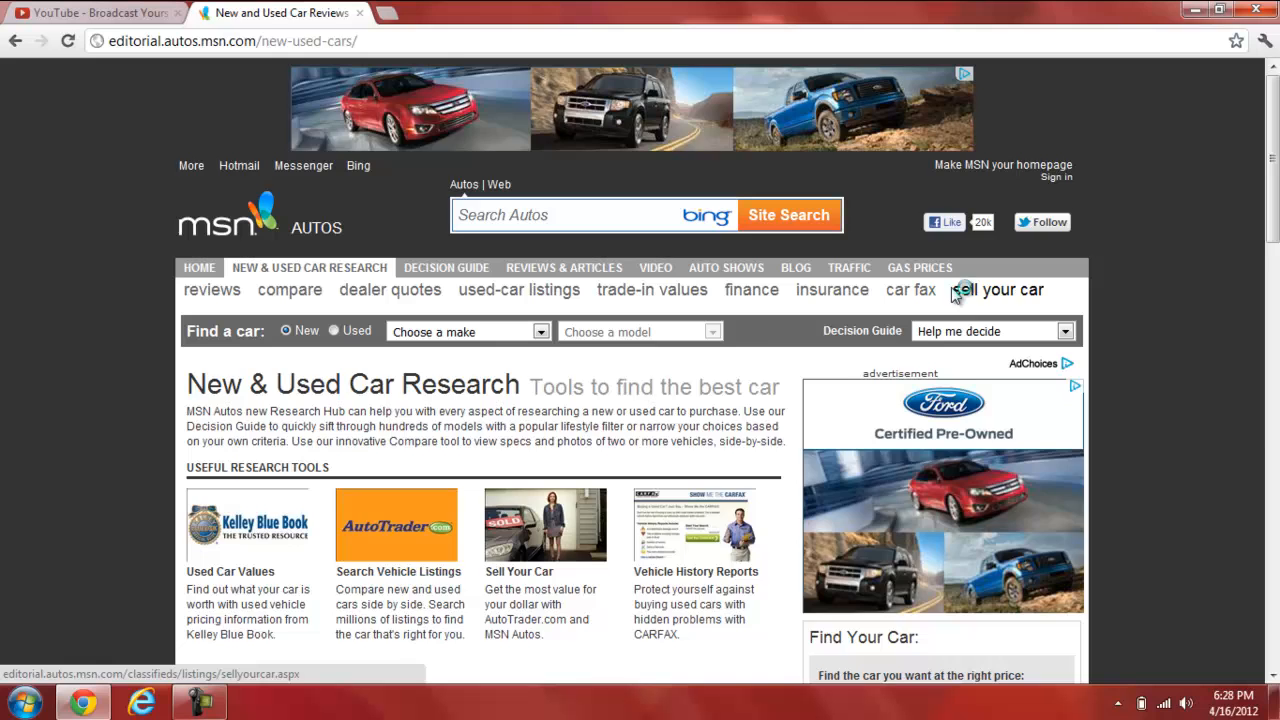
# - Visit the auto reviews and auto shows sections, then return to the YouTube tab
pyautogui.click(1003, 289)
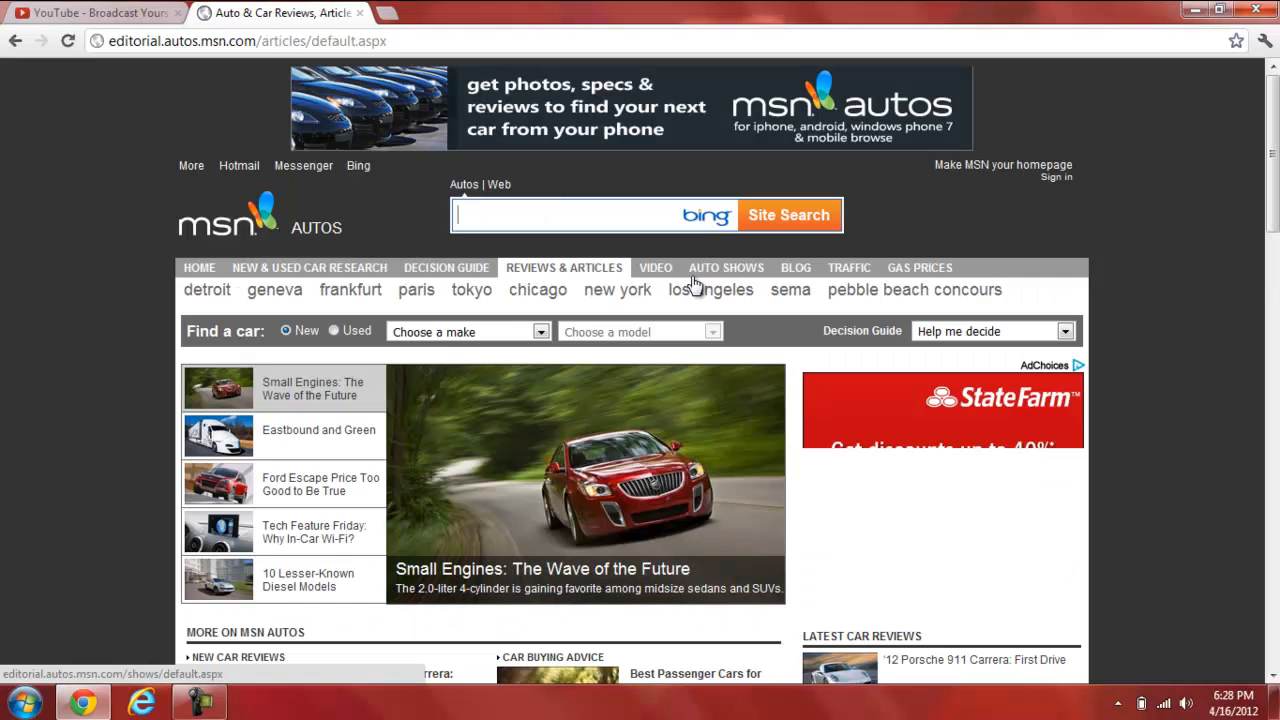
pyautogui.click(726, 267)
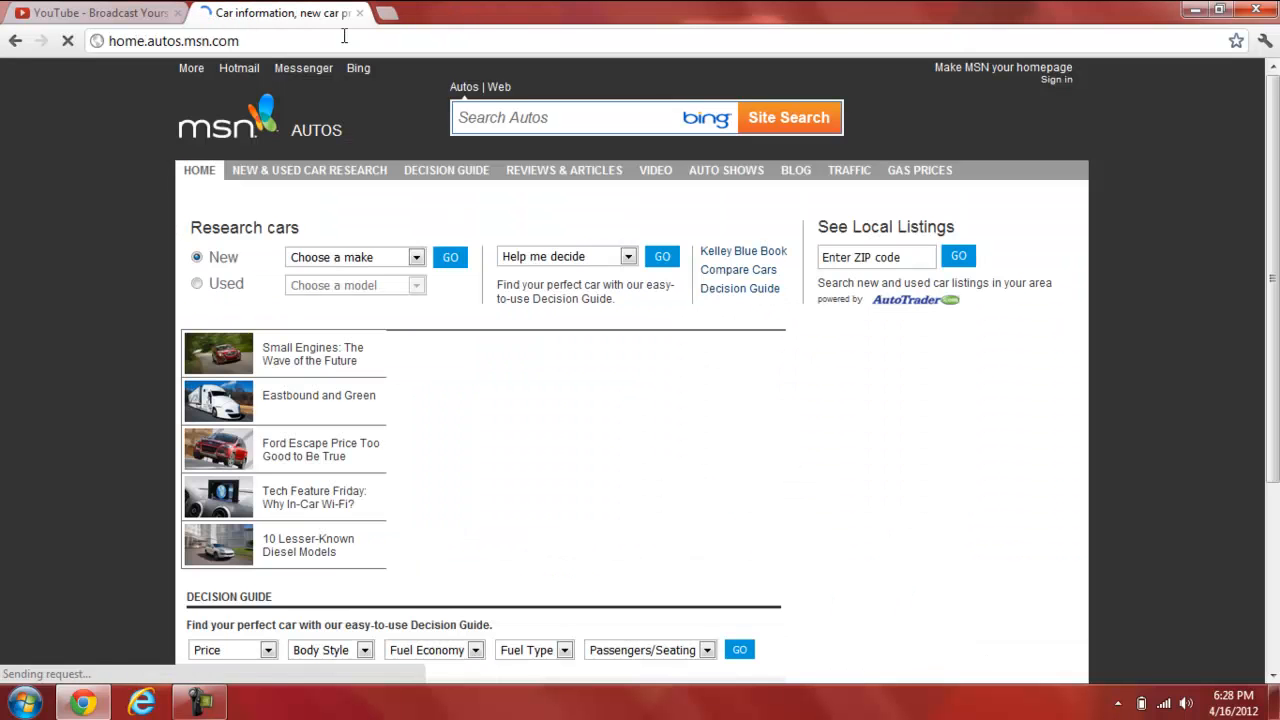
pyautogui.click(95, 13)
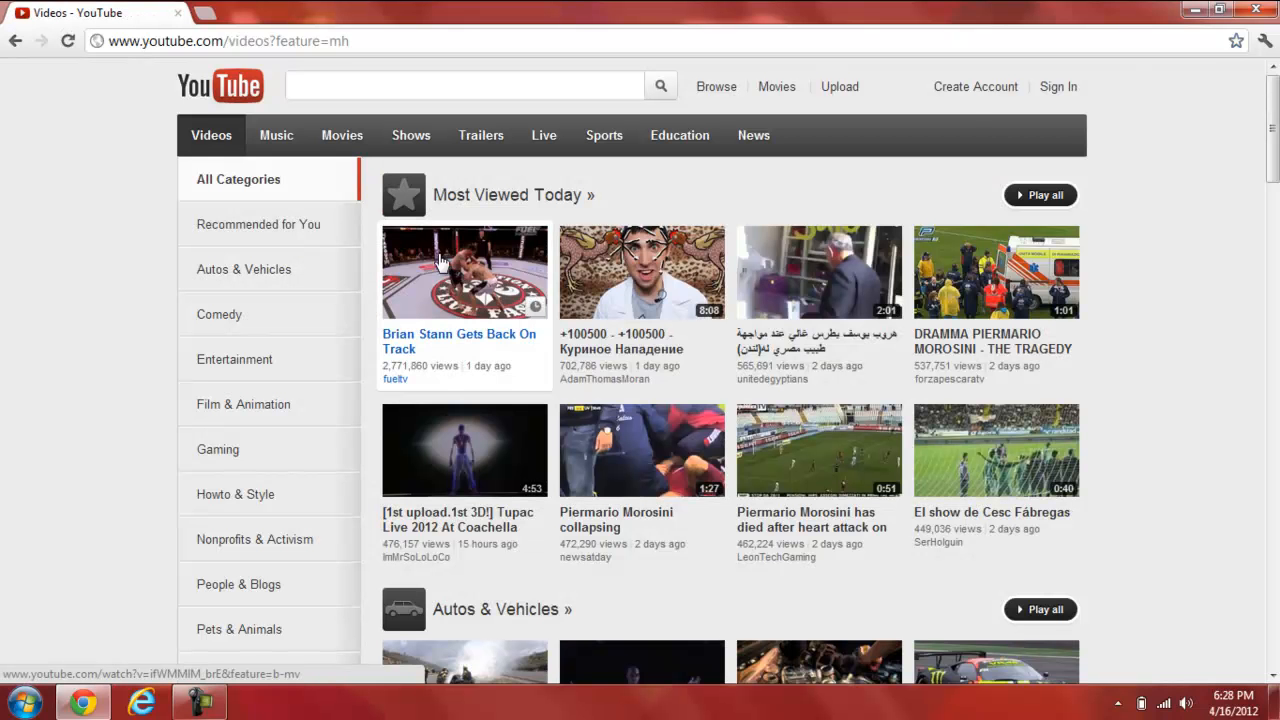
# - Search YouTube for 'thomasamesen' and open the DELL Inspiron N5110 FULL HD review
pyautogui.click(463, 85)
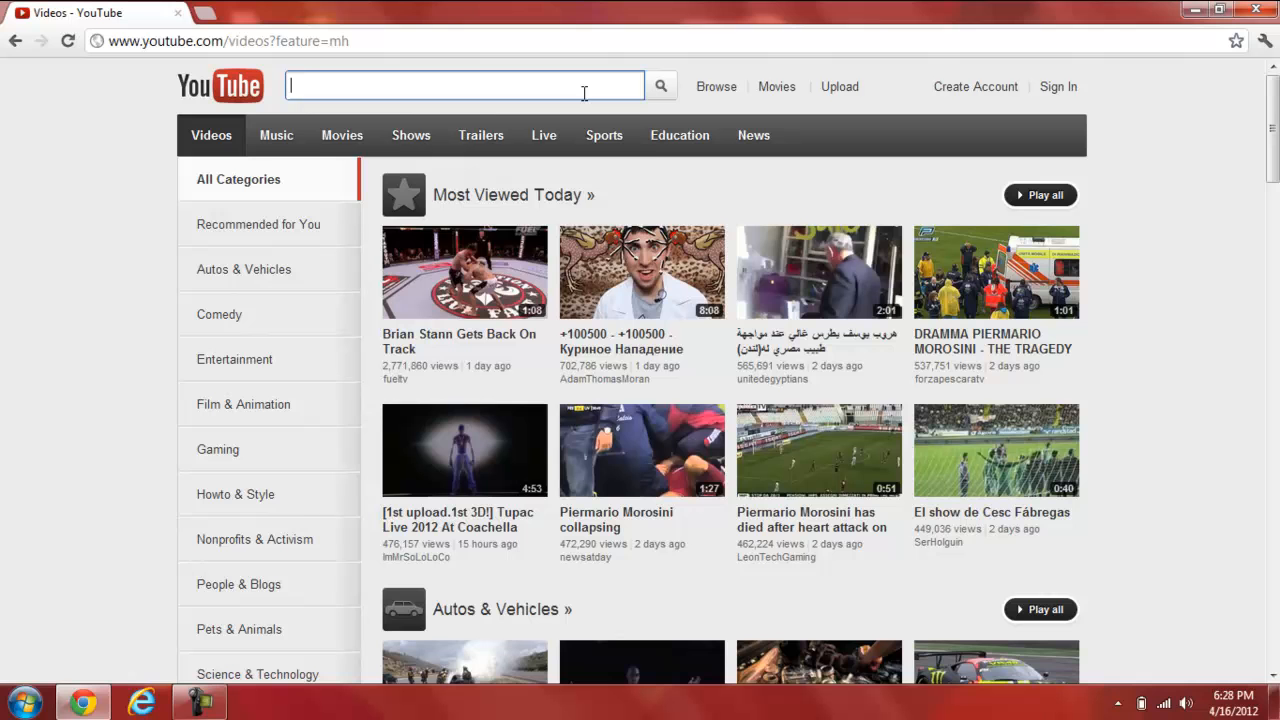
pyautogui.write('th')
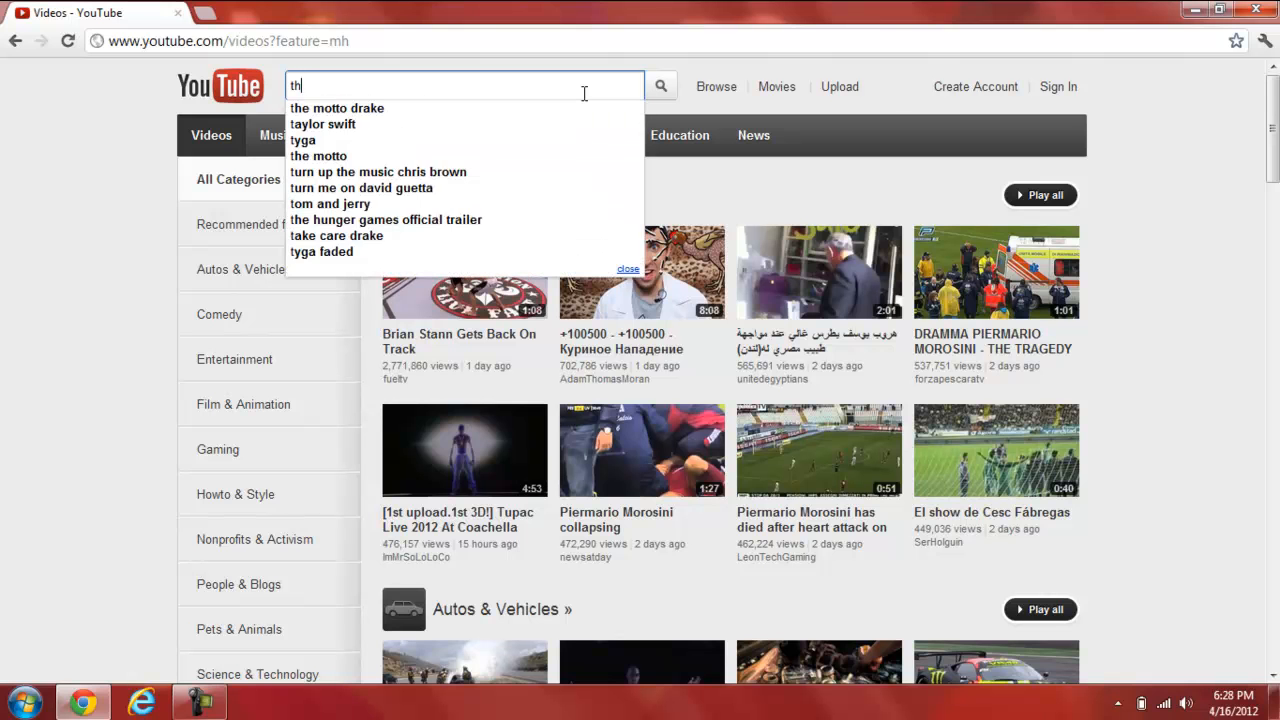
pyautogui.write('thomasamesen')
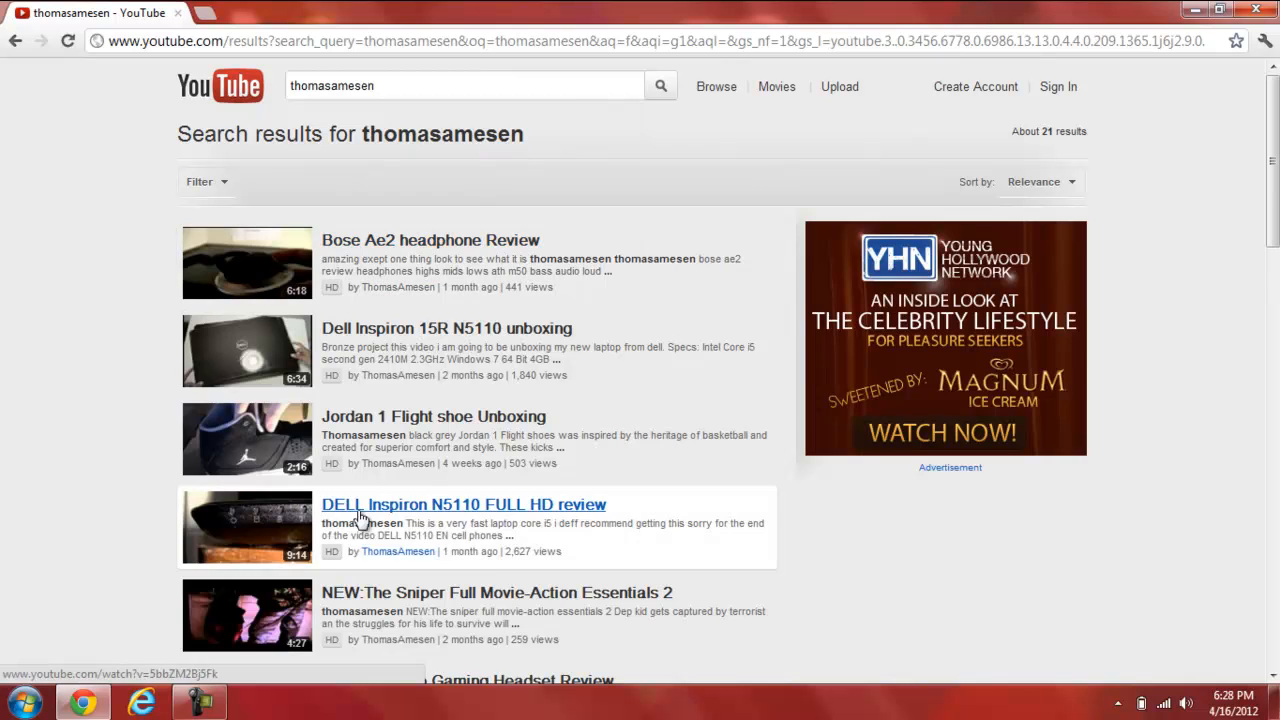
pyautogui.moveTo(268, 540)
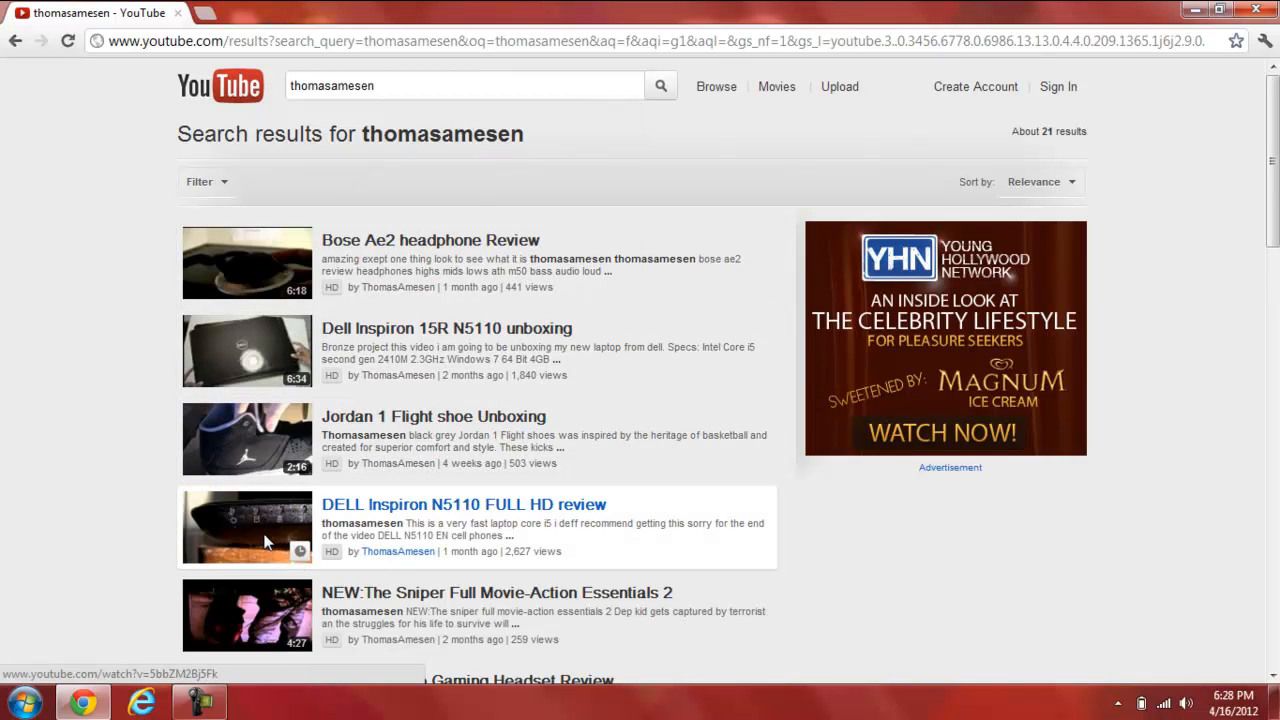
pyautogui.click(463, 504)
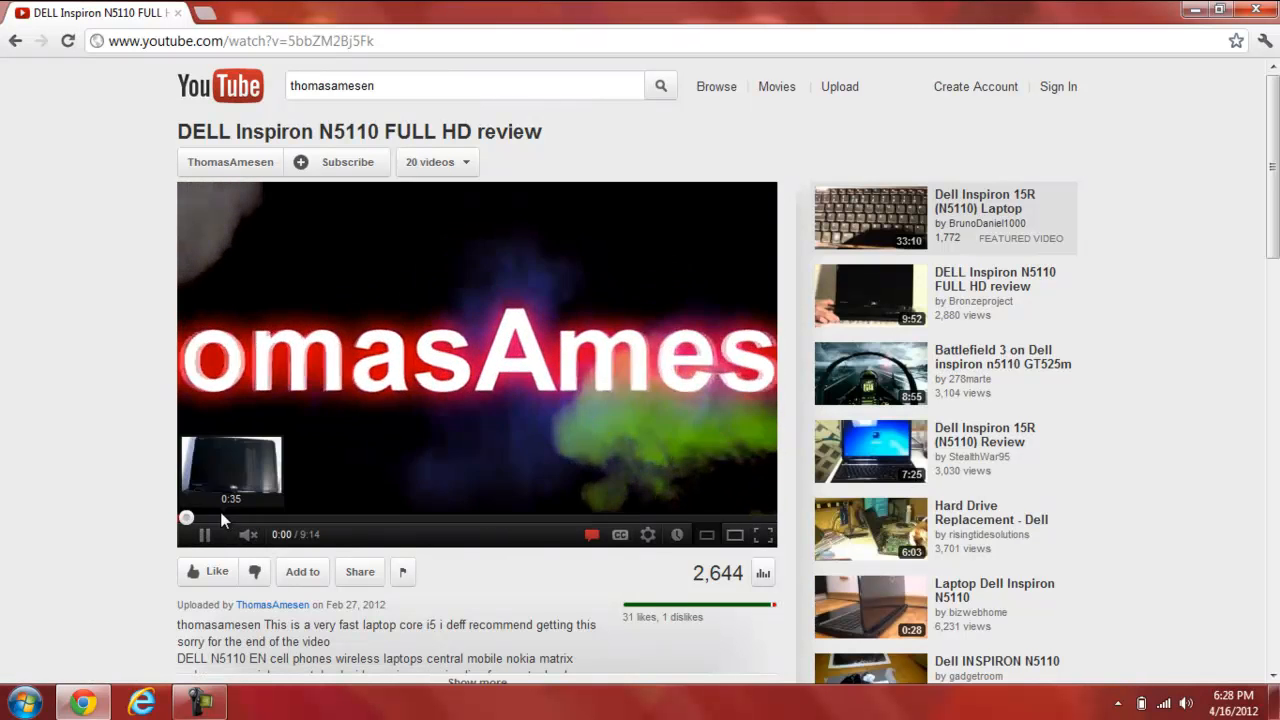
# - Seek the review forward to about 0:52, dismissing the Every Like Helps annotation
pyautogui.click(204, 534)
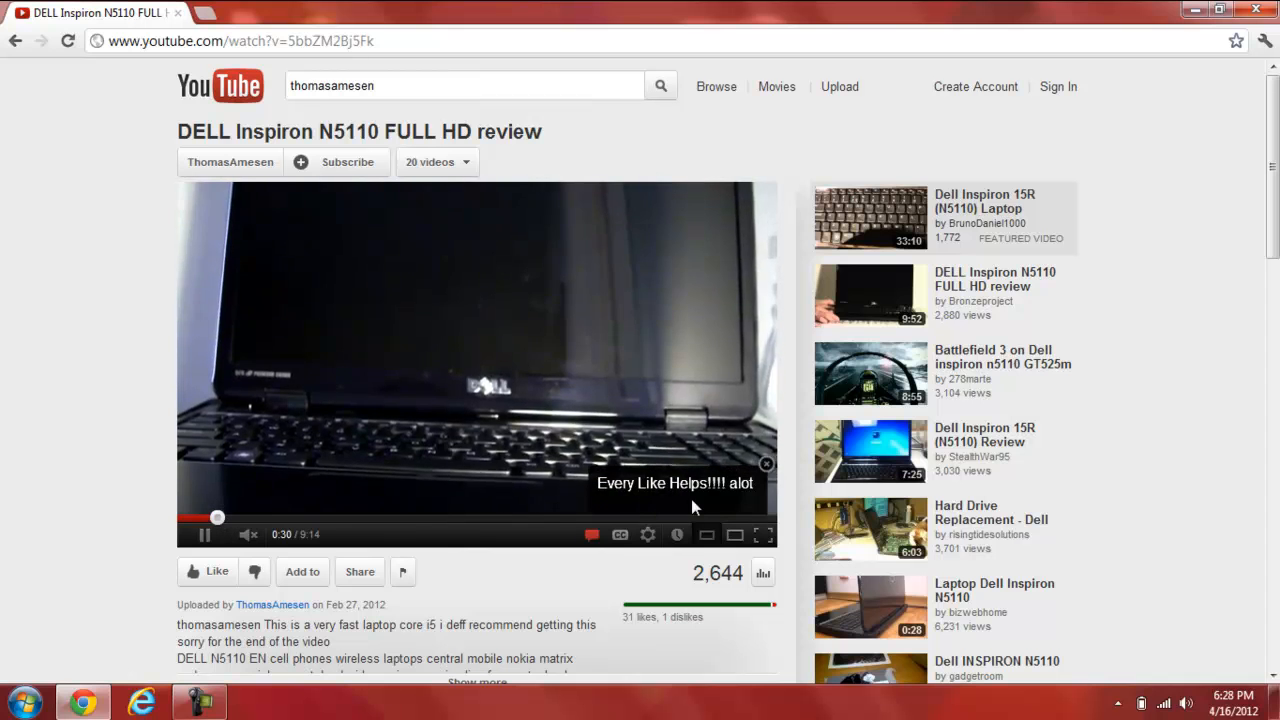
pyautogui.click(648, 534)
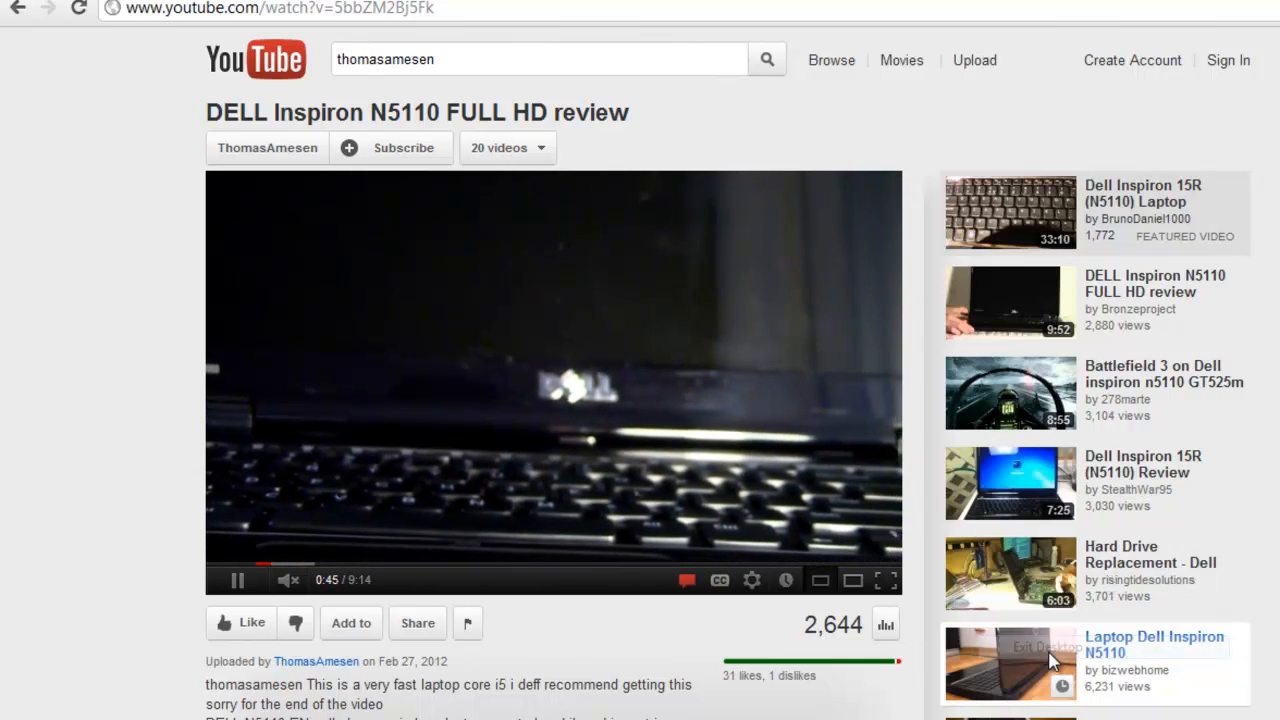
pyautogui.click(751, 580)
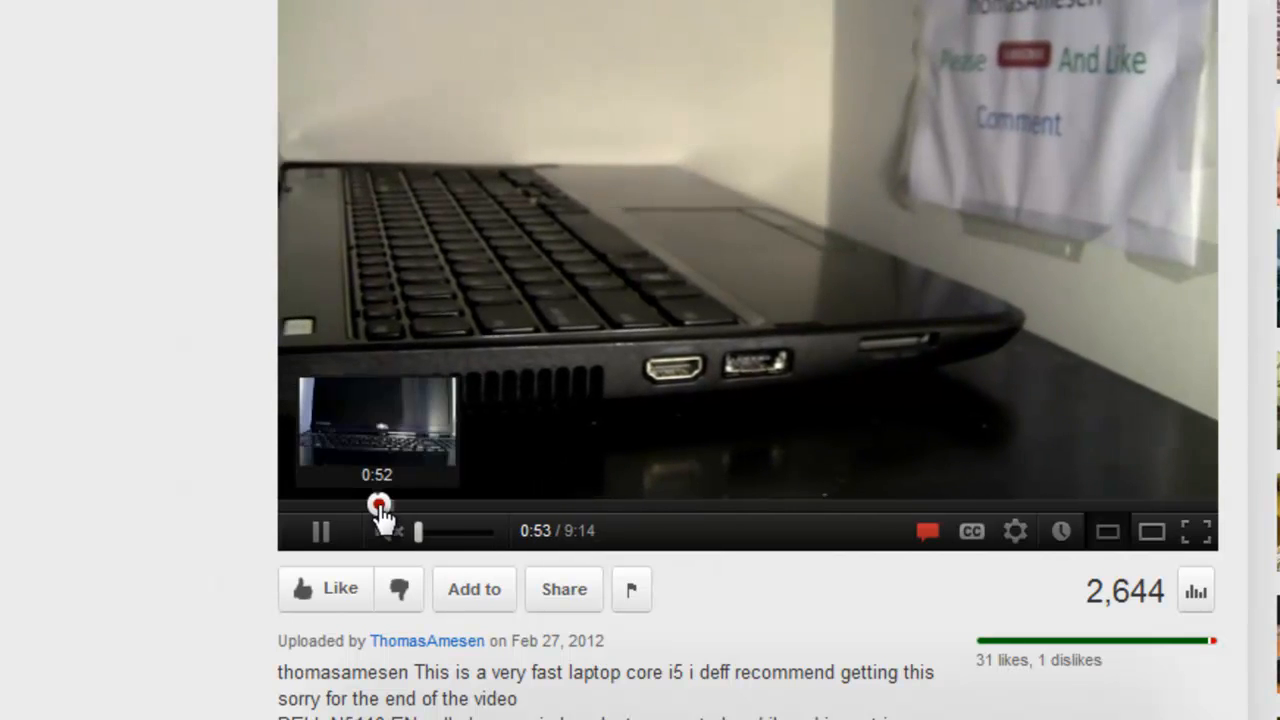
pyautogui.click(390, 531)
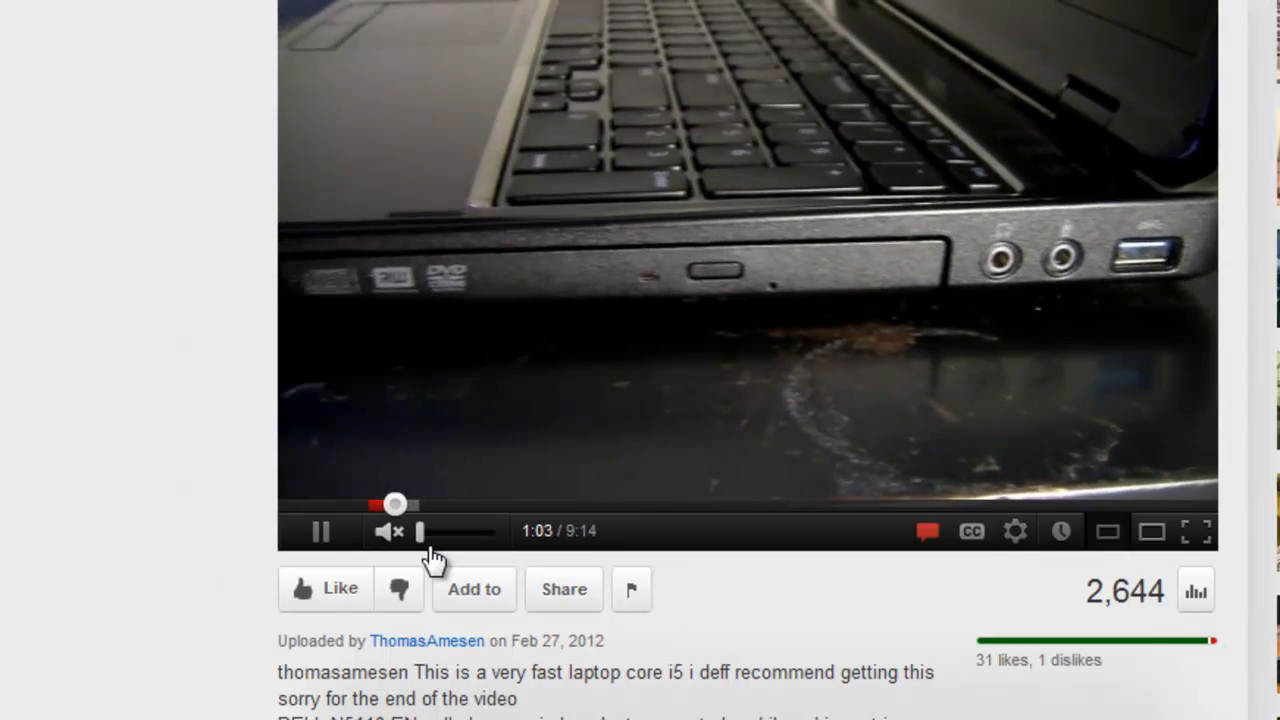
# - Change the review's playback quality, advance it, then pause and resume playback
pyautogui.click(1014, 531)
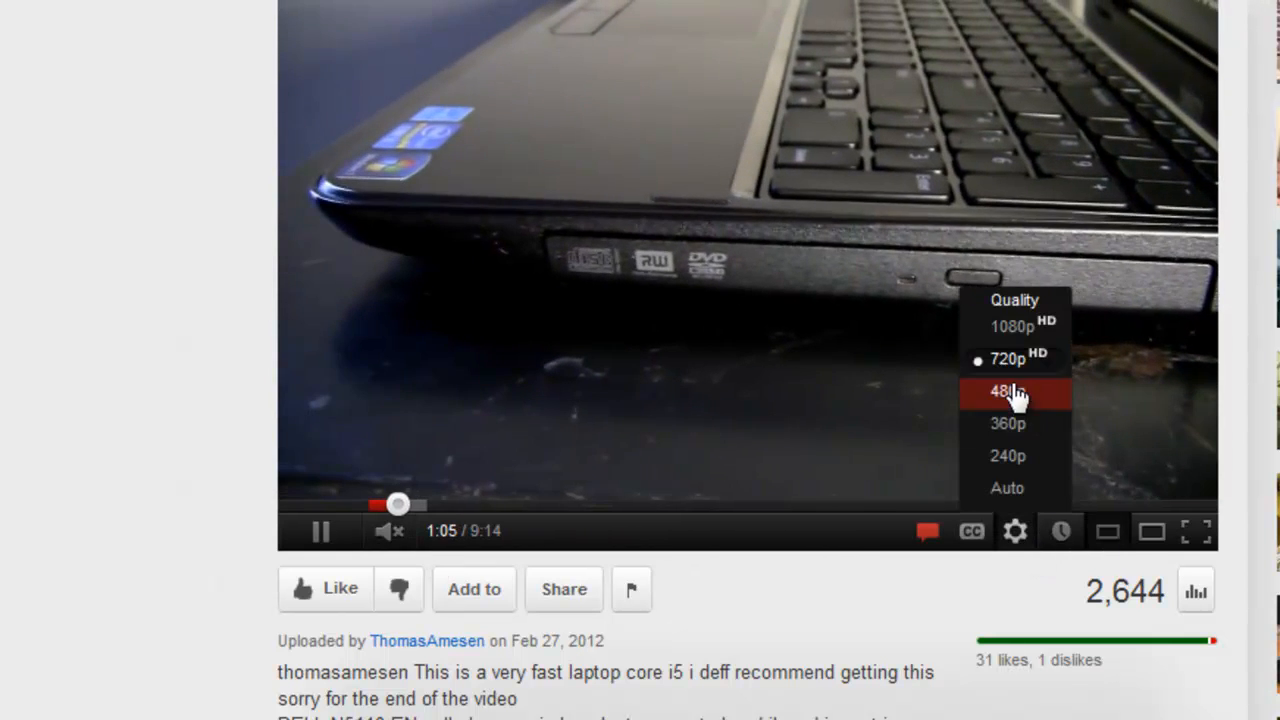
pyautogui.click(1007, 391)
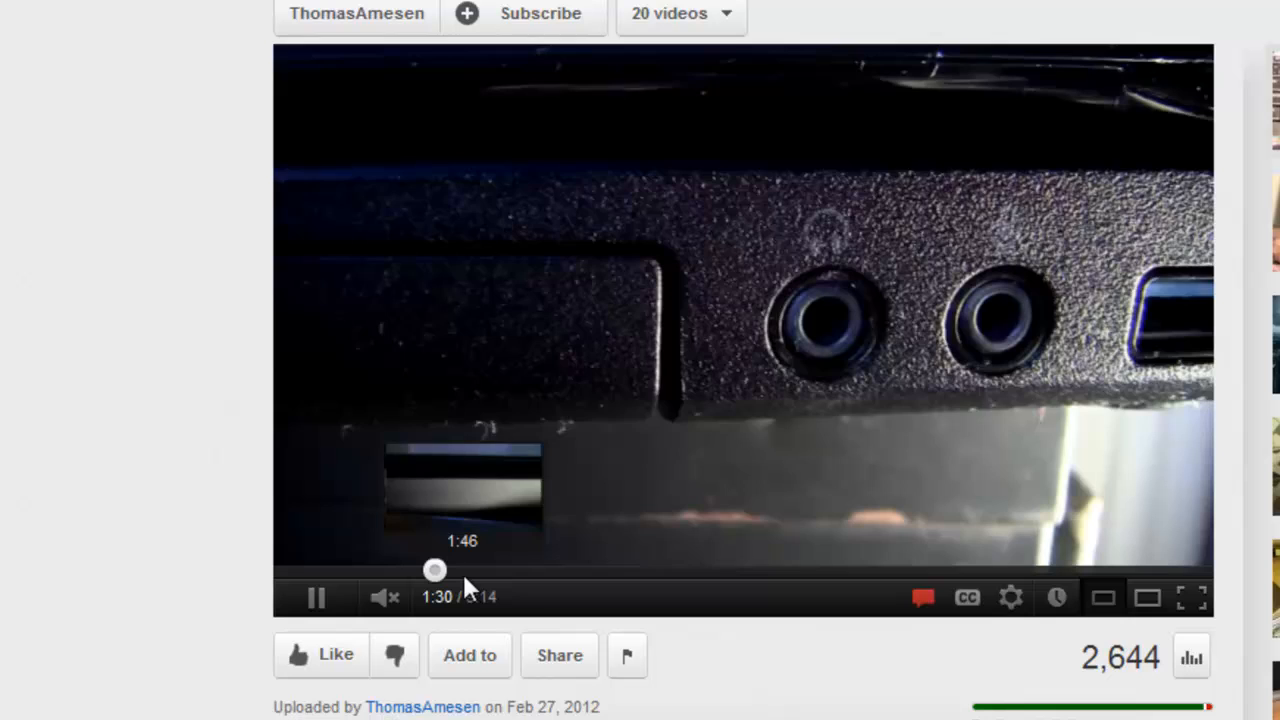
pyautogui.click(435, 569)
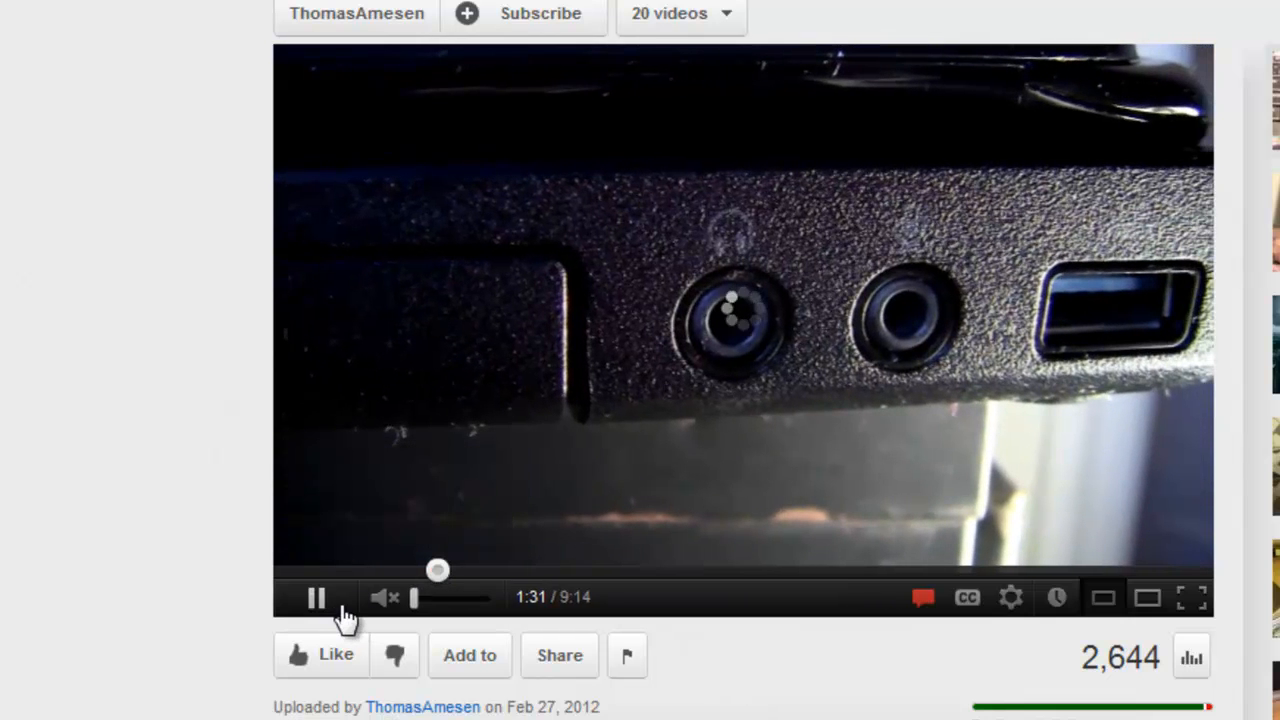
pyautogui.click(316, 597)
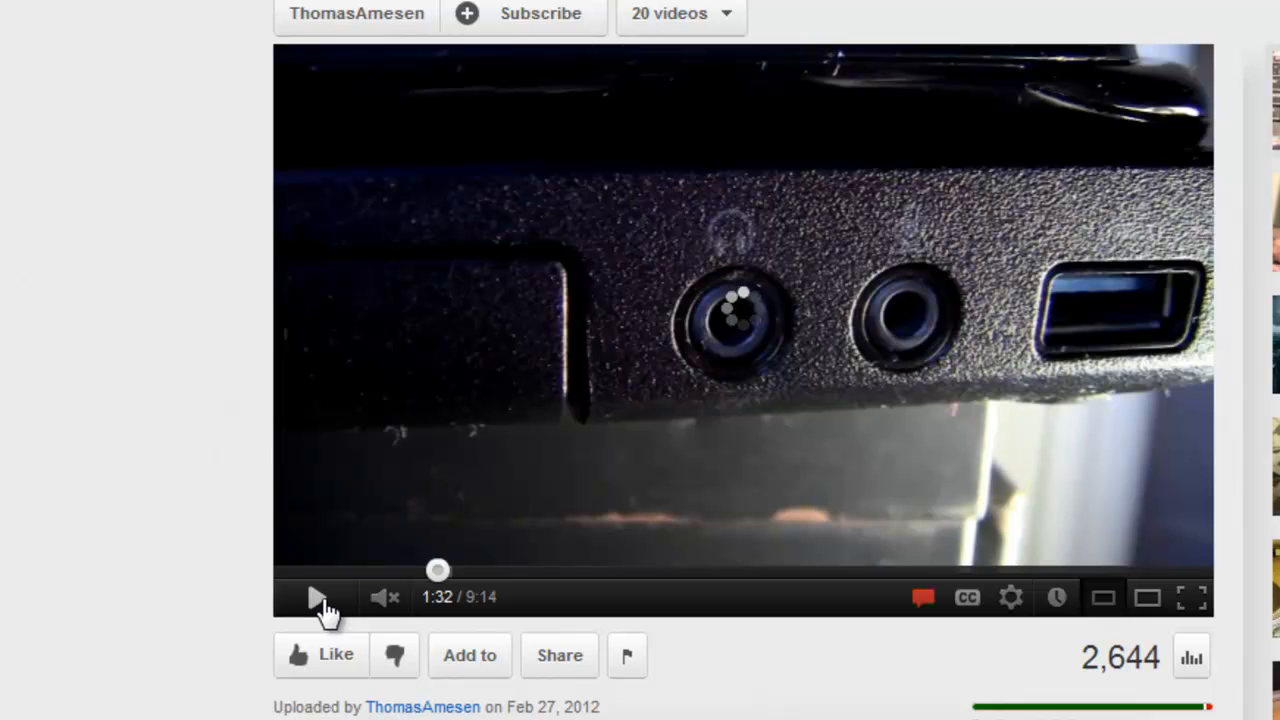
pyautogui.click(316, 597)
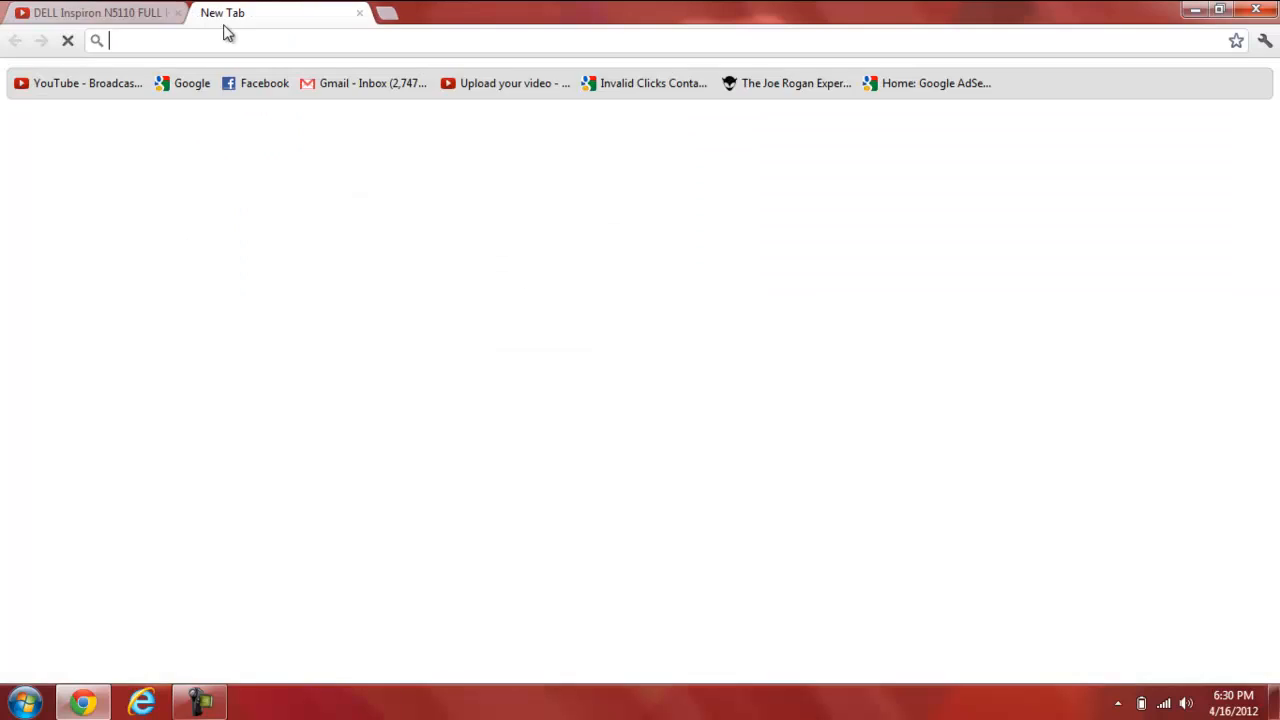
pyautogui.click(95, 12)
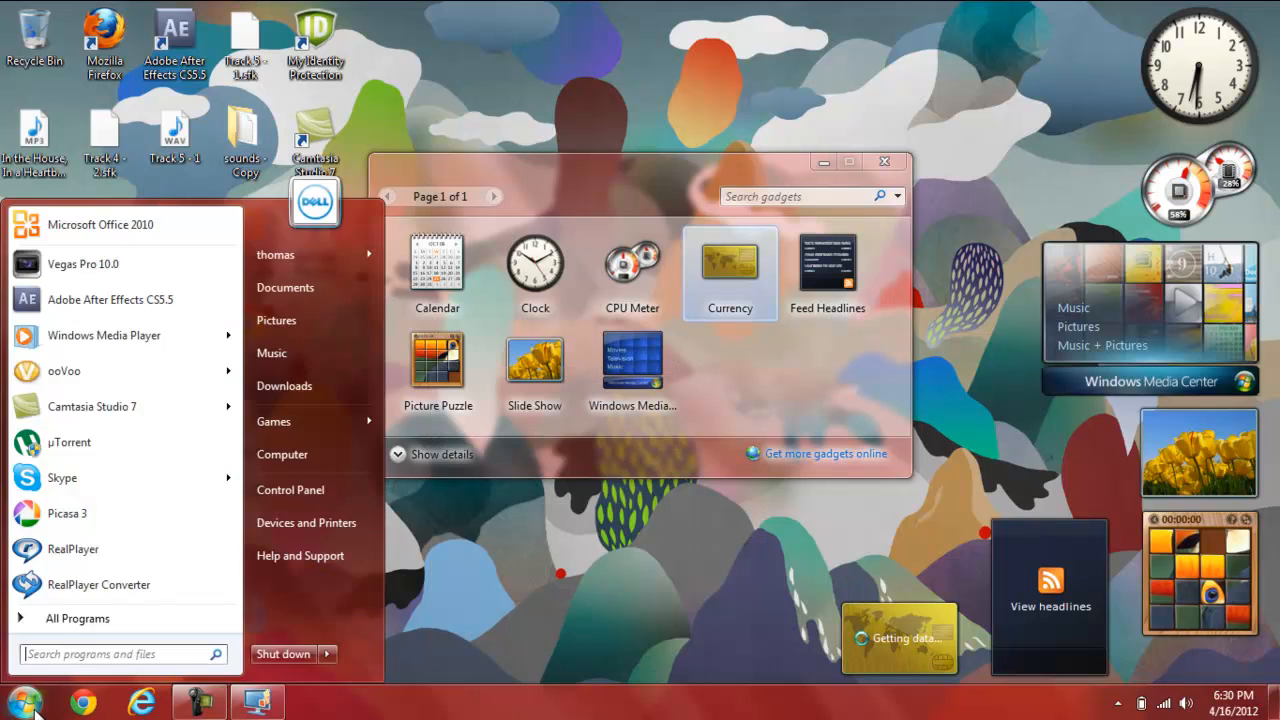
# - Search the Start menu for 'games' and open the Games collection
pyautogui.write('games')
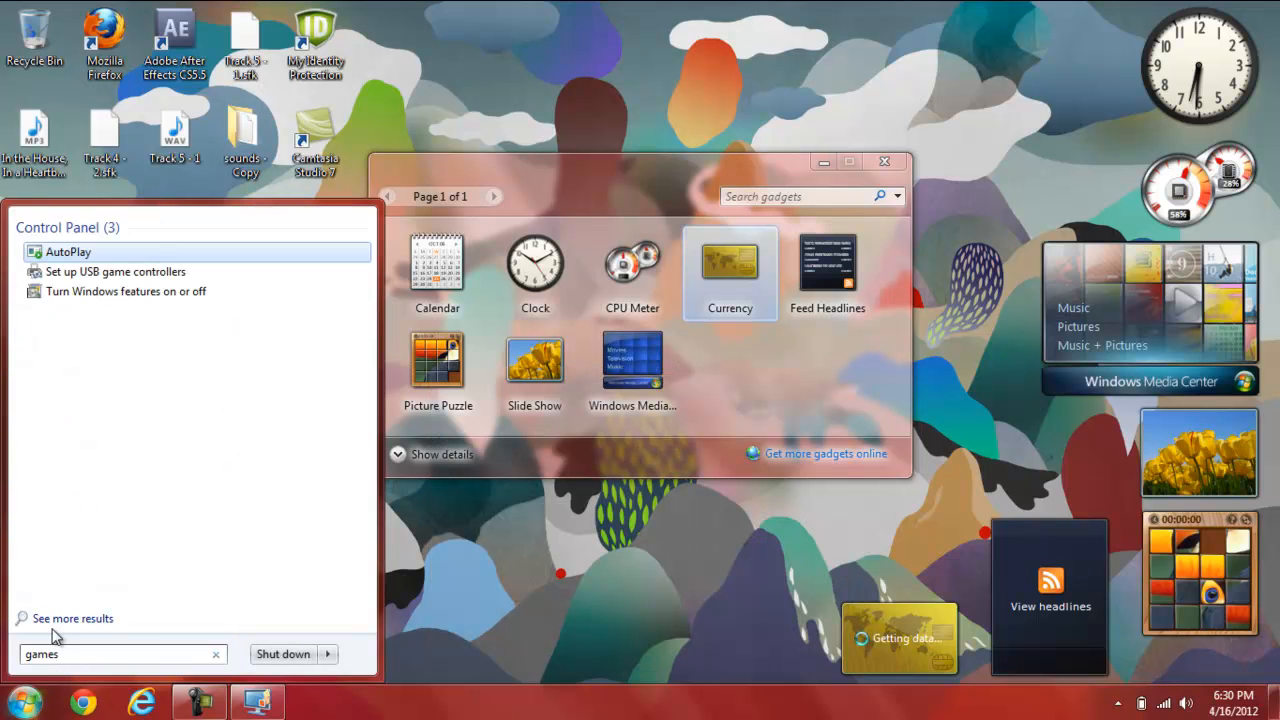
pyautogui.press('Backspace')
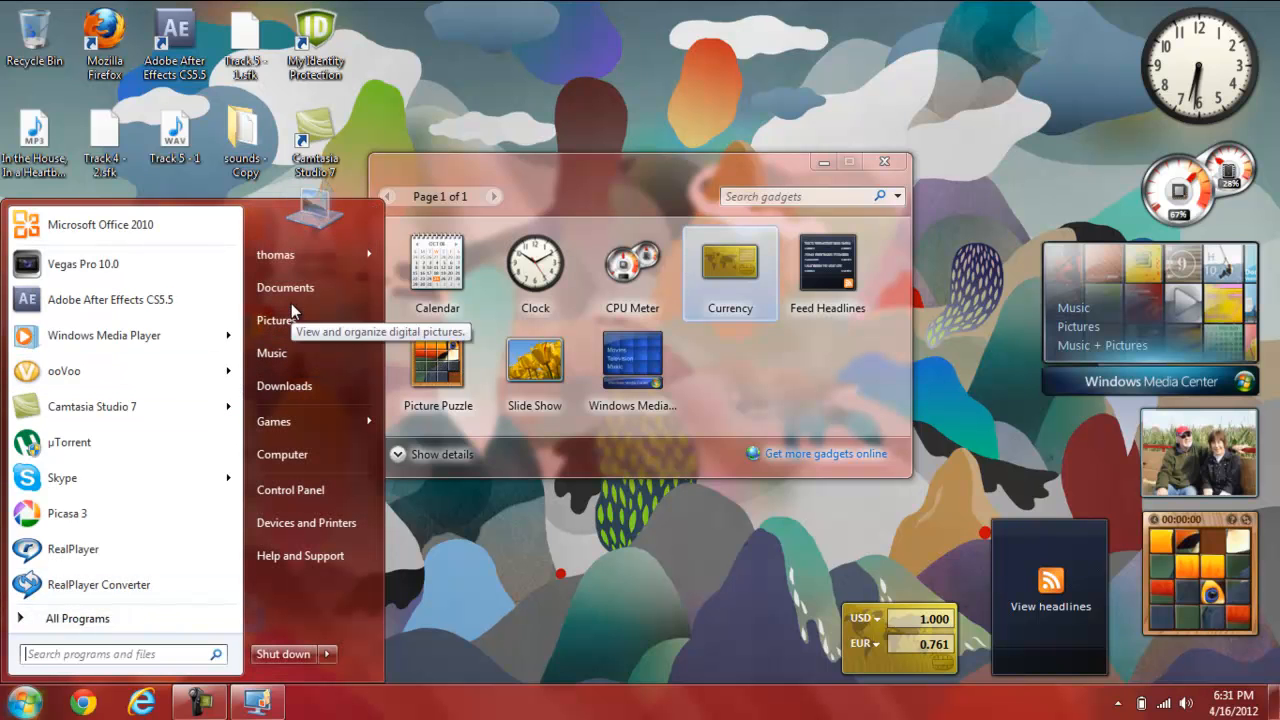
pyautogui.click(273, 421)
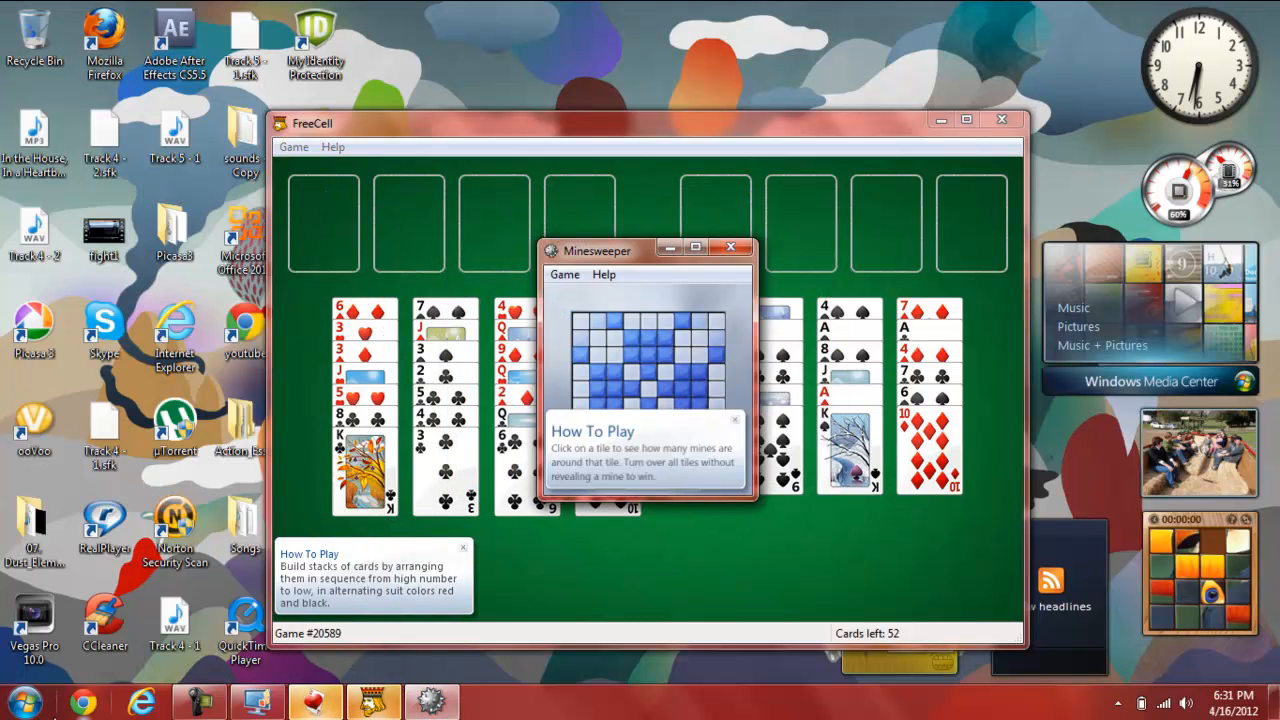
# - Open Games from the Start menu to launch another game
pyautogui.click(20, 702)
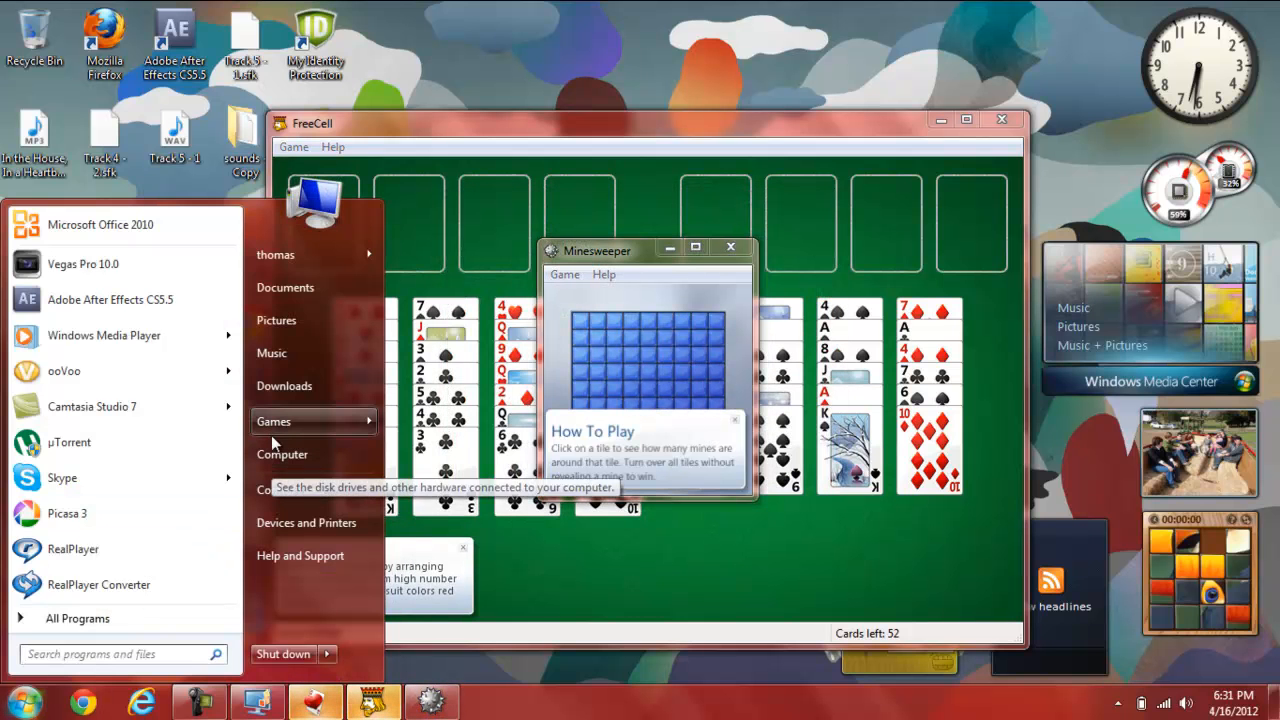
pyautogui.click(274, 421)
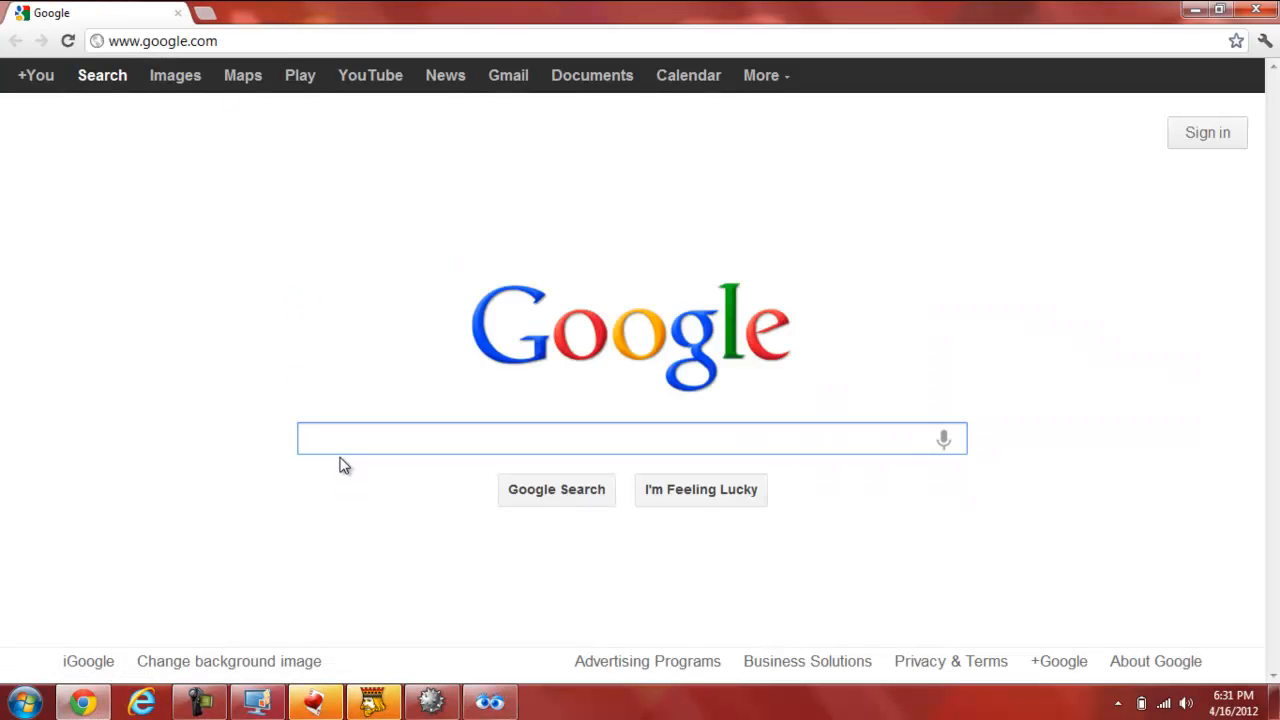
# - Open MSN.com from the search results, add a blank tab, and return to YouTube
pyautogui.write('youtube')
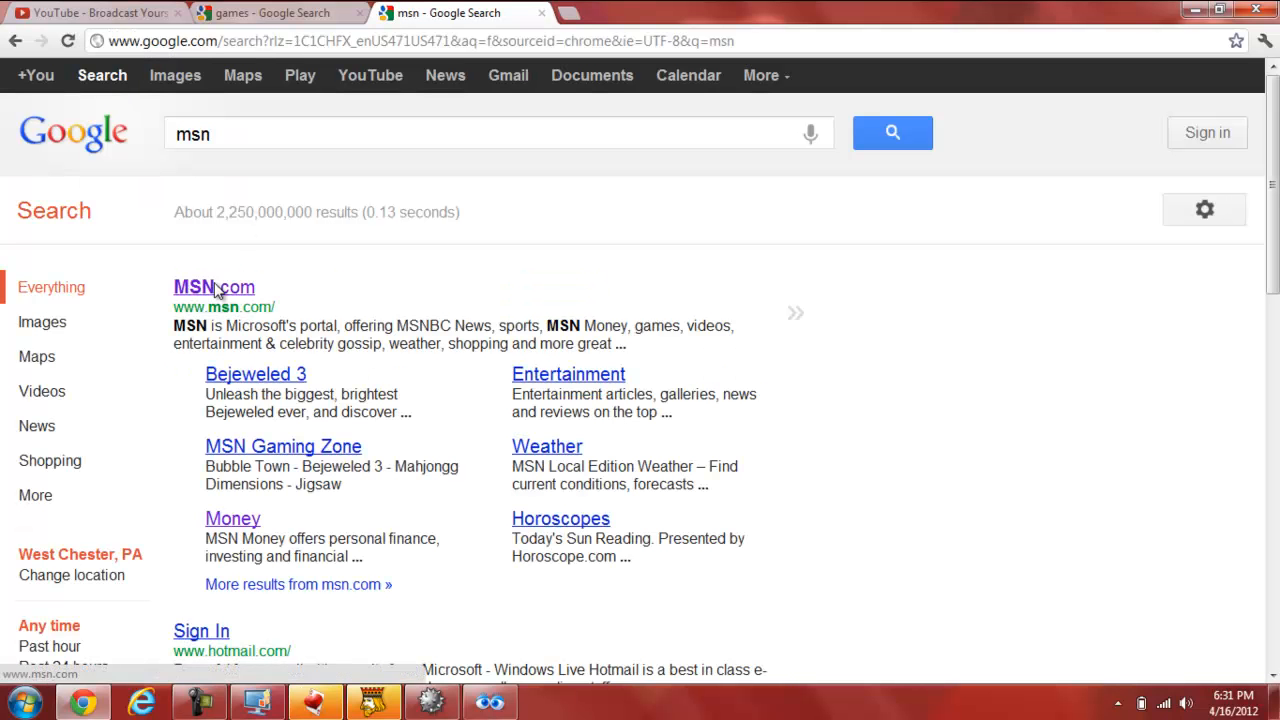
pyautogui.click(213, 287)
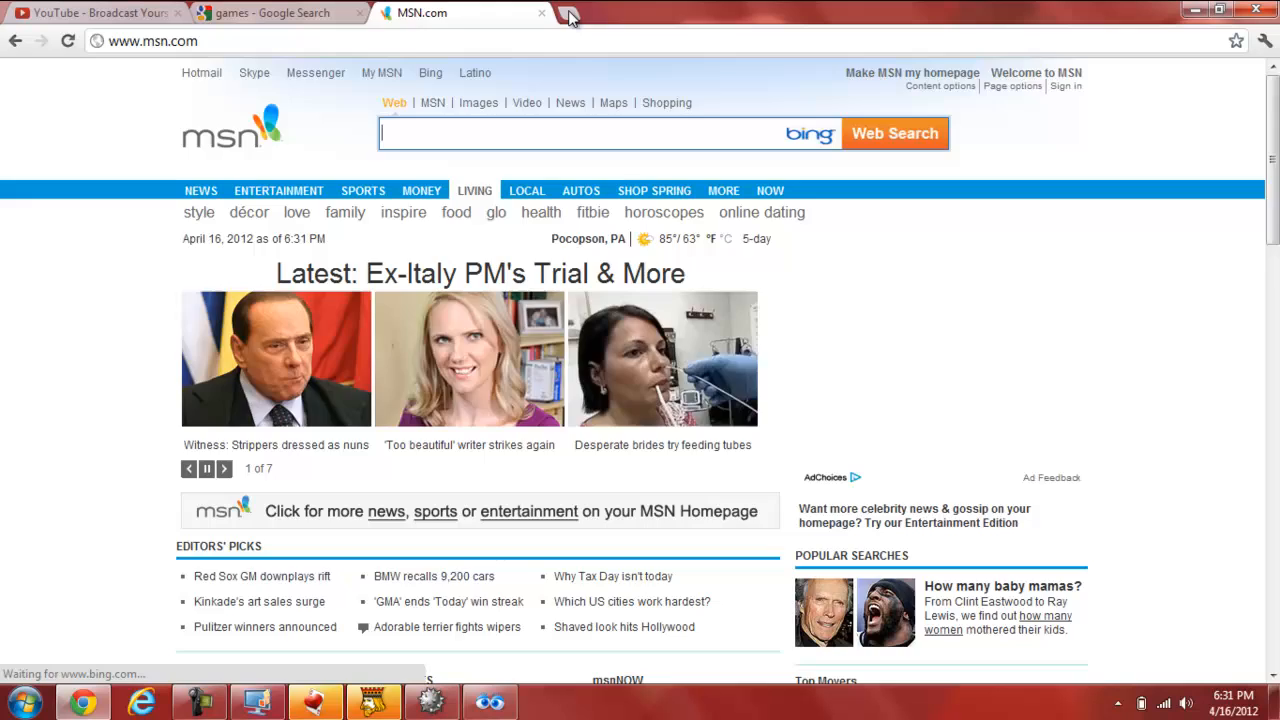
pyautogui.click(568, 16)
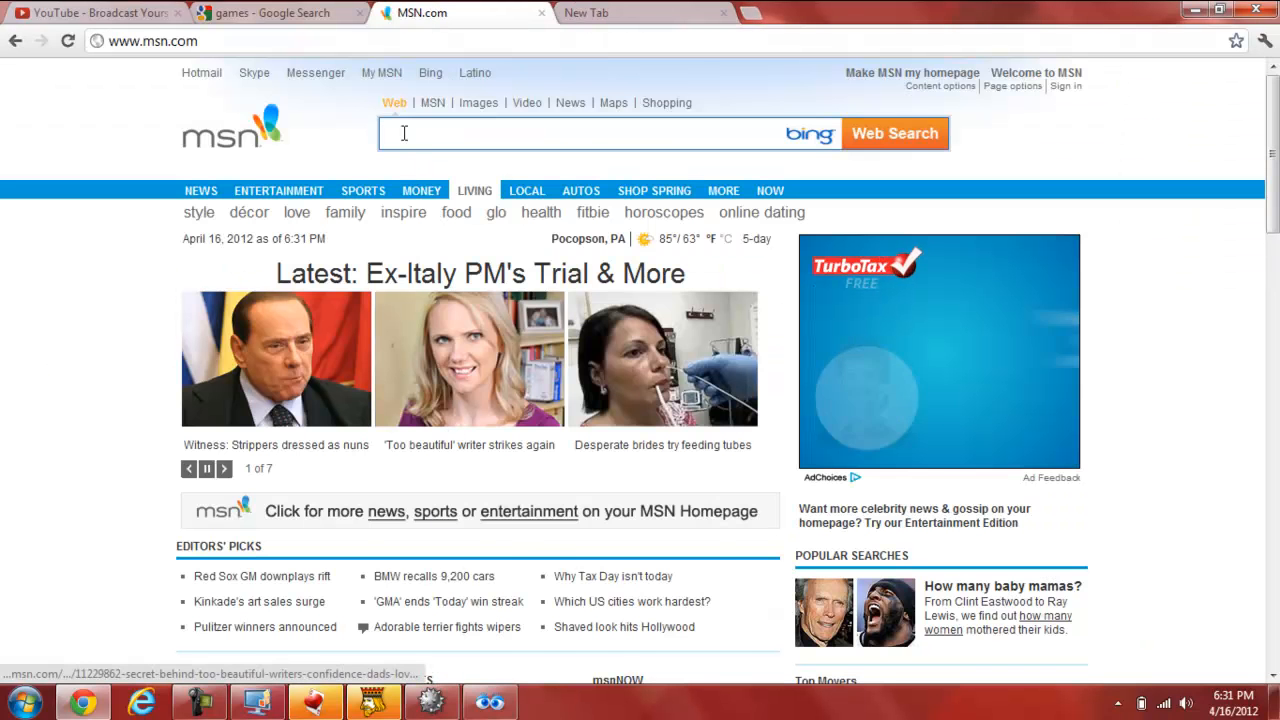
pyautogui.click(95, 13)
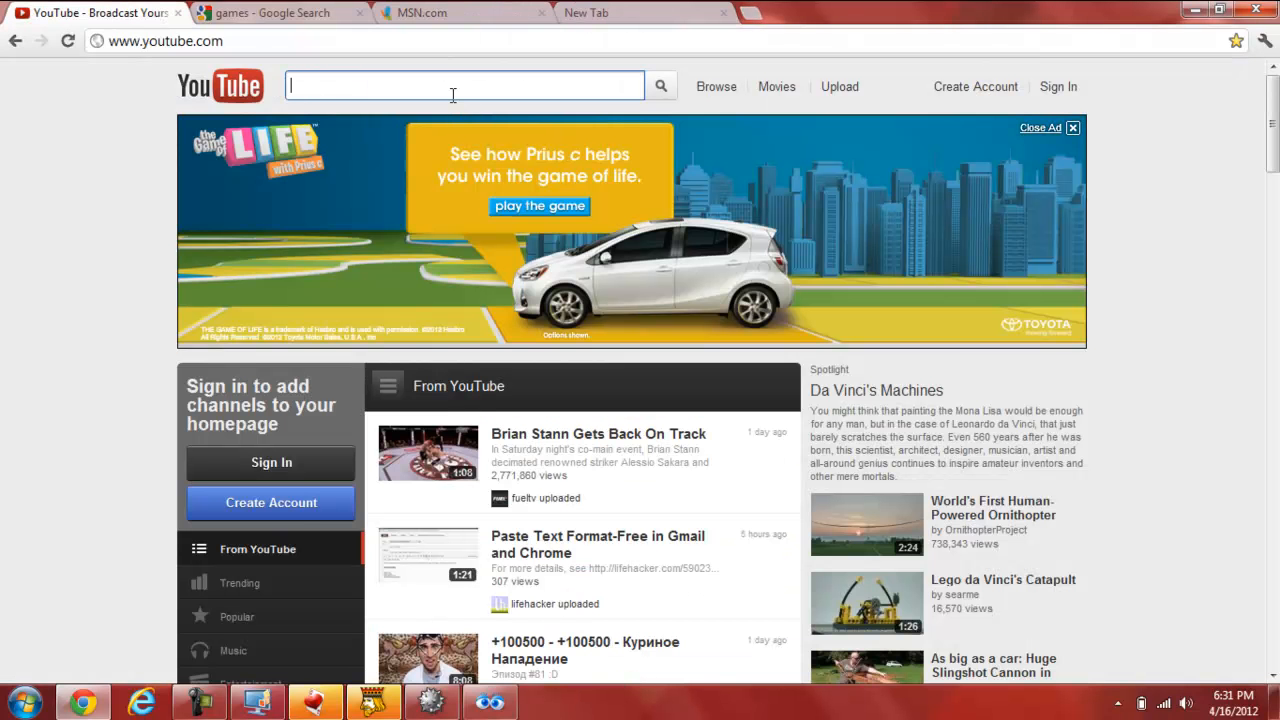
# - Search YouTube for 'thomasamesen' and open the DELL Inspiron N5110 FULL HD review
pyautogui.write('thomasamesen')
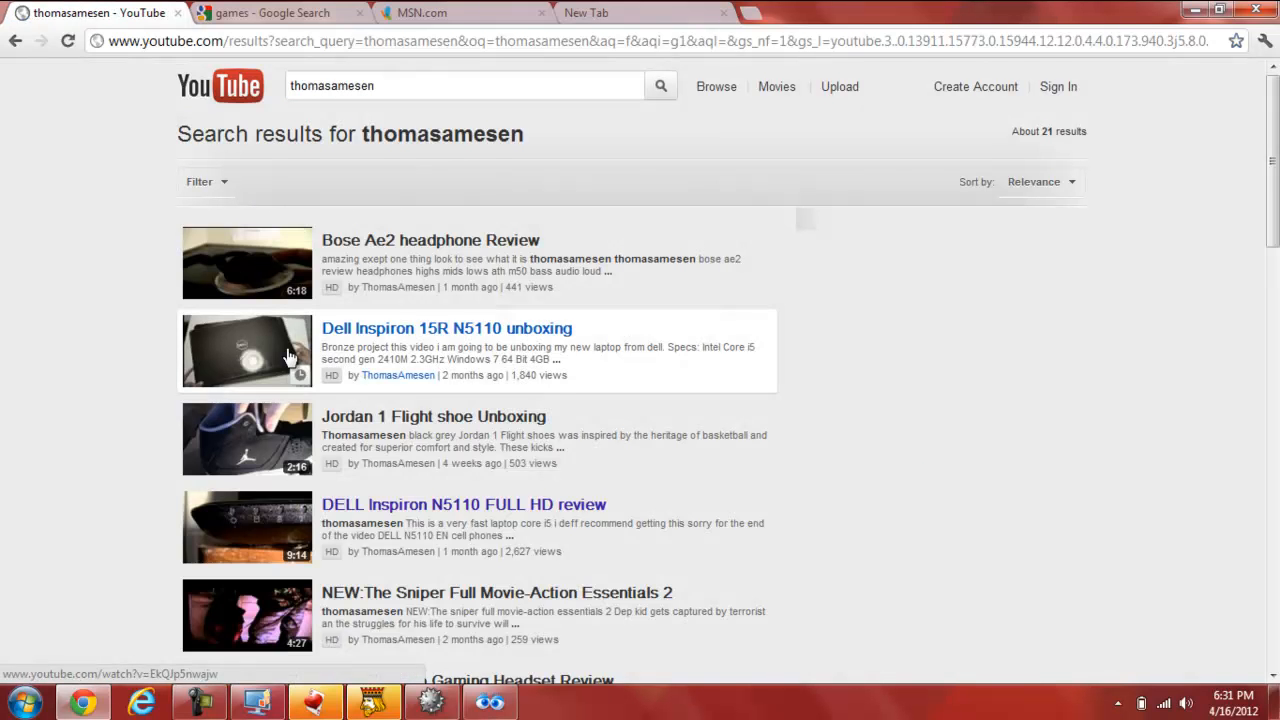
pyautogui.click(462, 504)
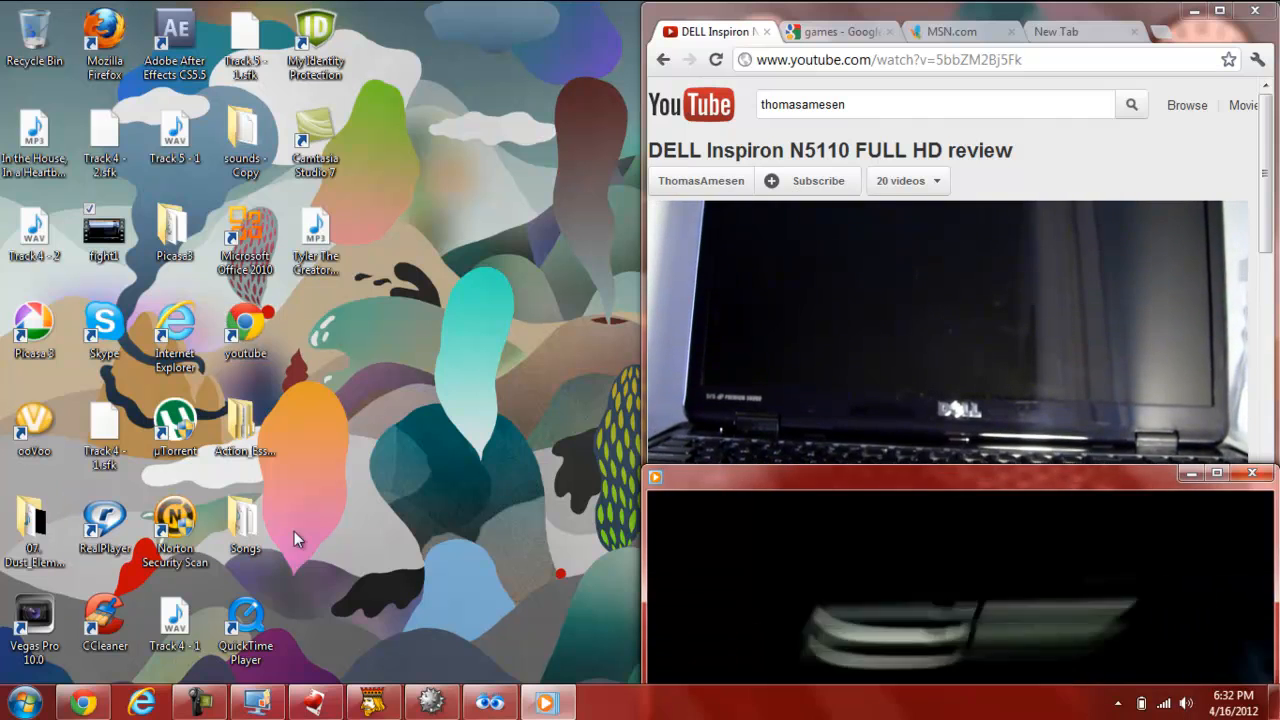
# - Launch Vegas Pro 10.0 from the desktop and show the review video's quality options
pyautogui.doubleClick(34, 615)
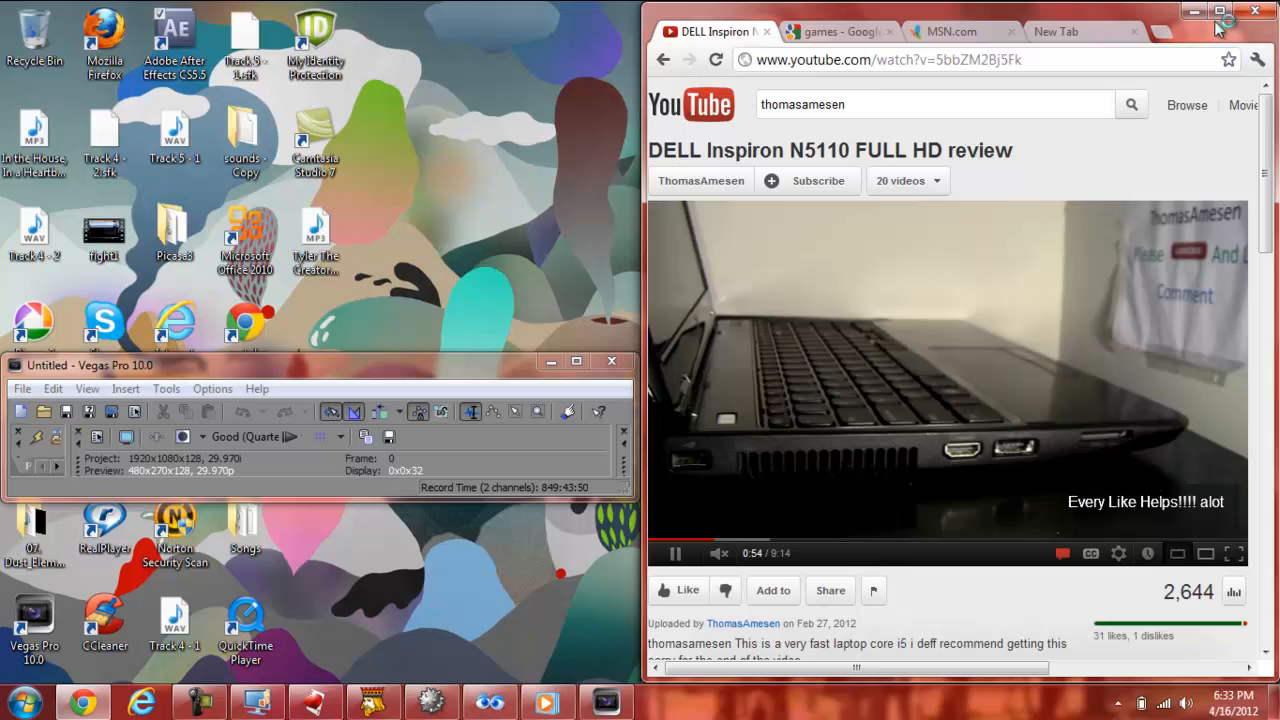
pyautogui.click(1118, 553)
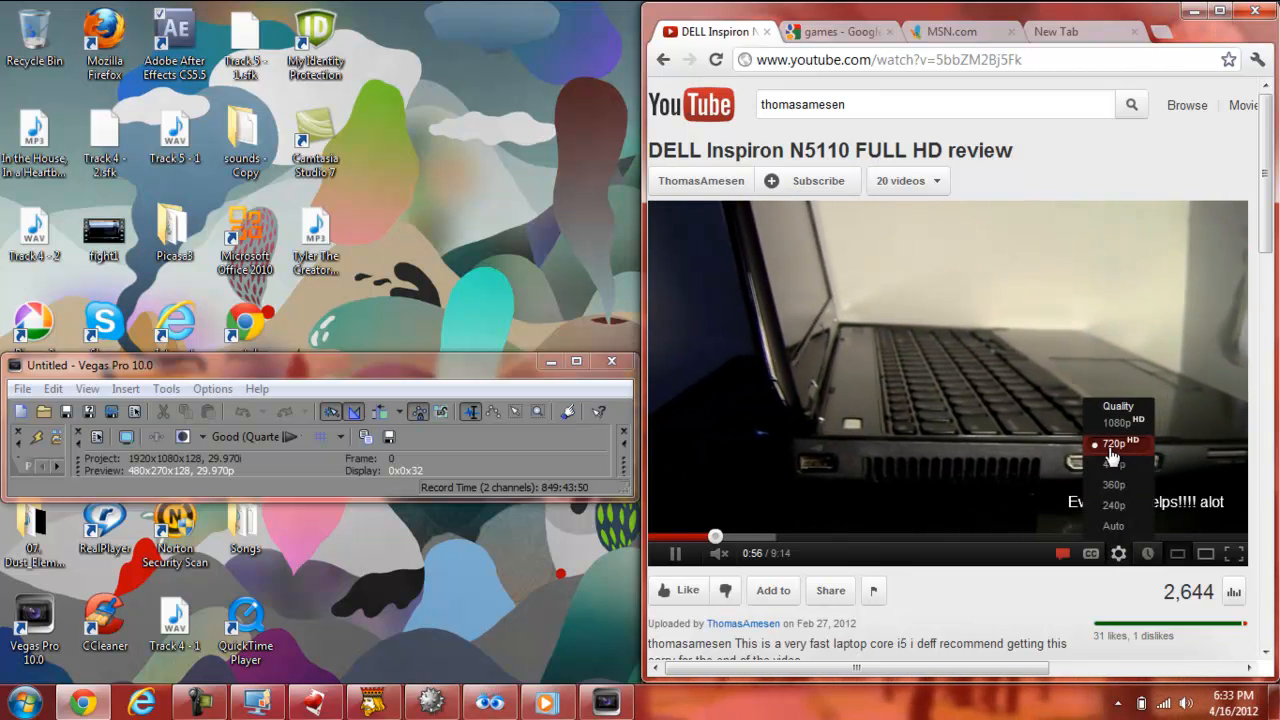